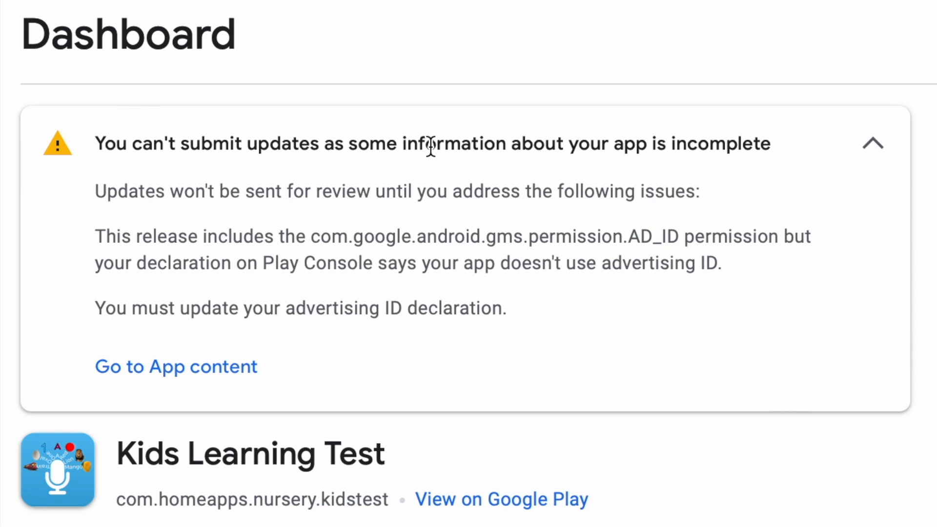
pyautogui.moveTo(192, 223)
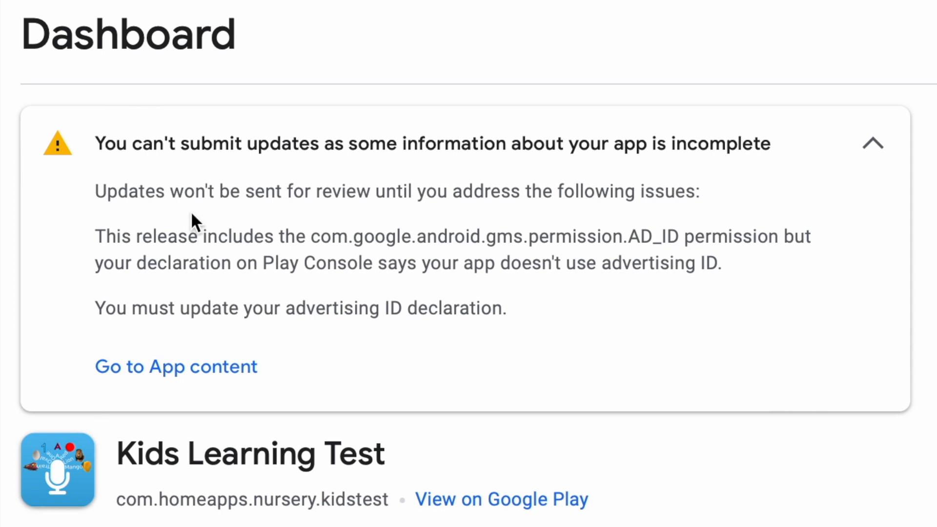
pyautogui.moveTo(101, 197)
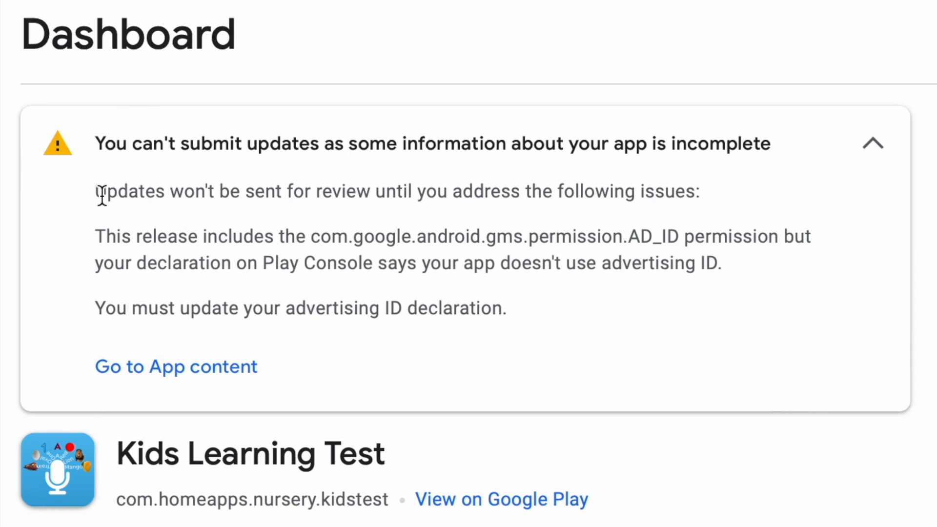
# Step: Highlight the unreviewed-updates warning, then expand Kids Learning Test's AD_ID advertising ID warning
pyautogui.moveTo(96, 191); pyautogui.dragTo(443, 191)
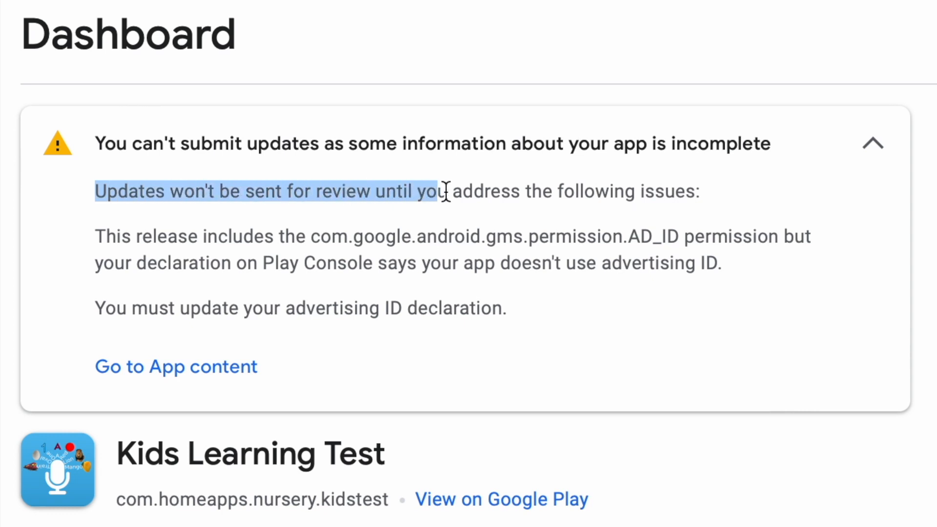
pyautogui.moveTo(442, 192); pyautogui.dragTo(682, 192)
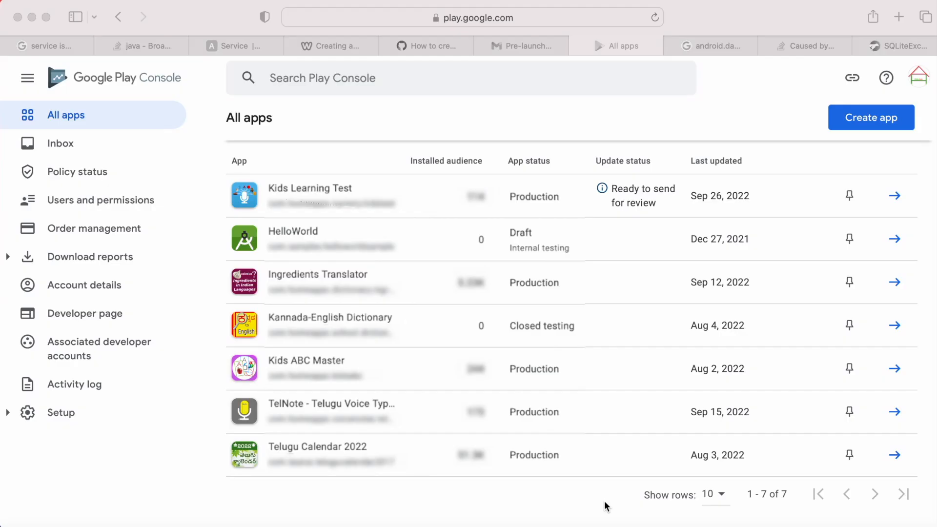
pyautogui.moveTo(619, 209)
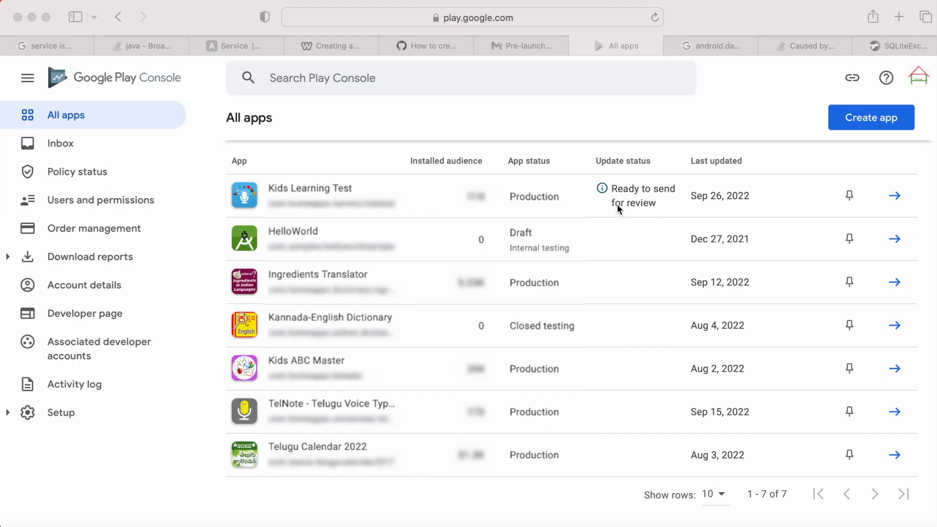
pyautogui.moveTo(603, 200)
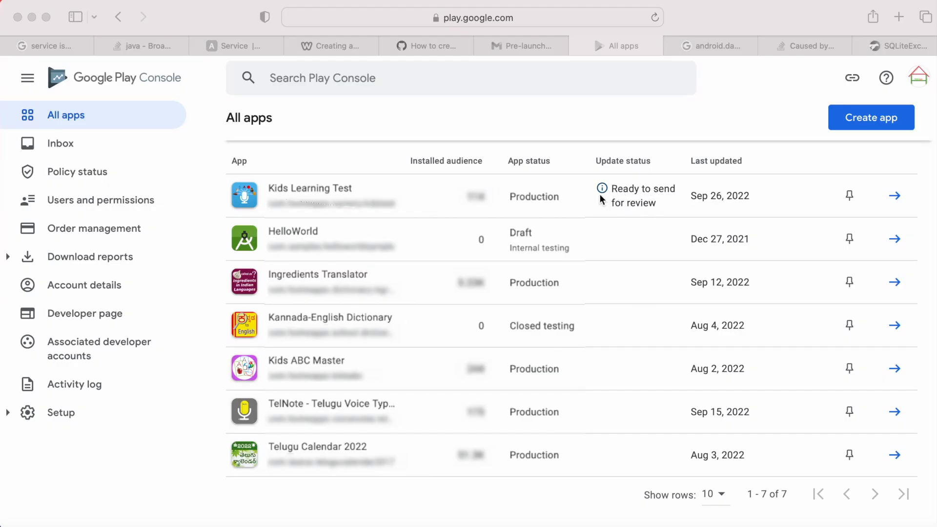
pyautogui.moveTo(716, 193)
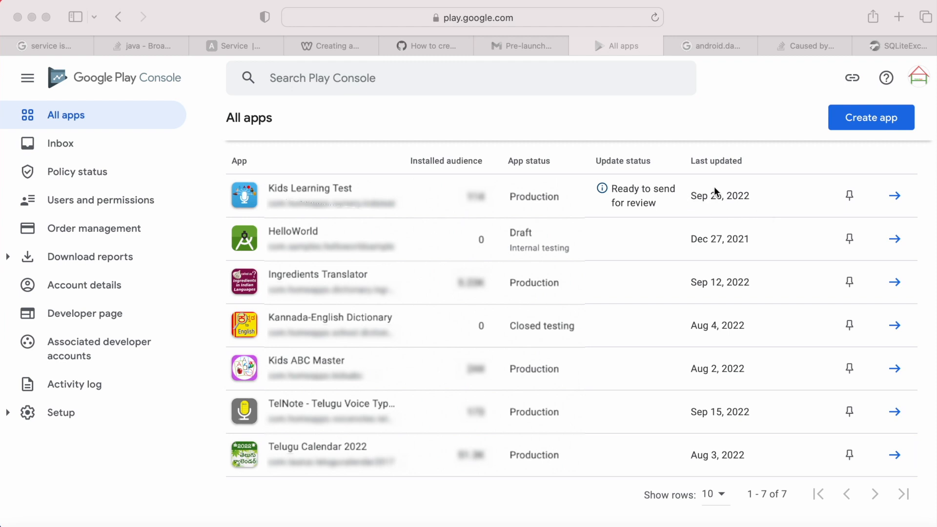
pyautogui.moveTo(695, 208)
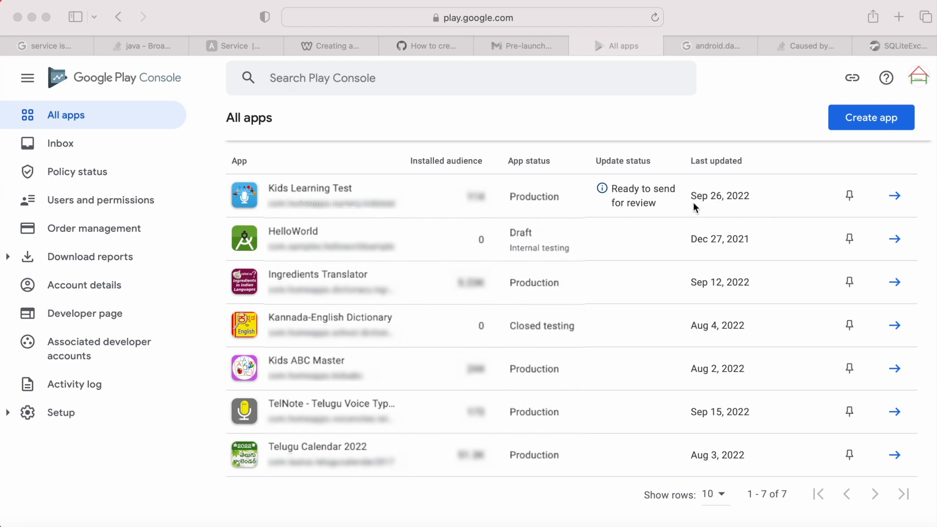
pyautogui.moveTo(70, 144)
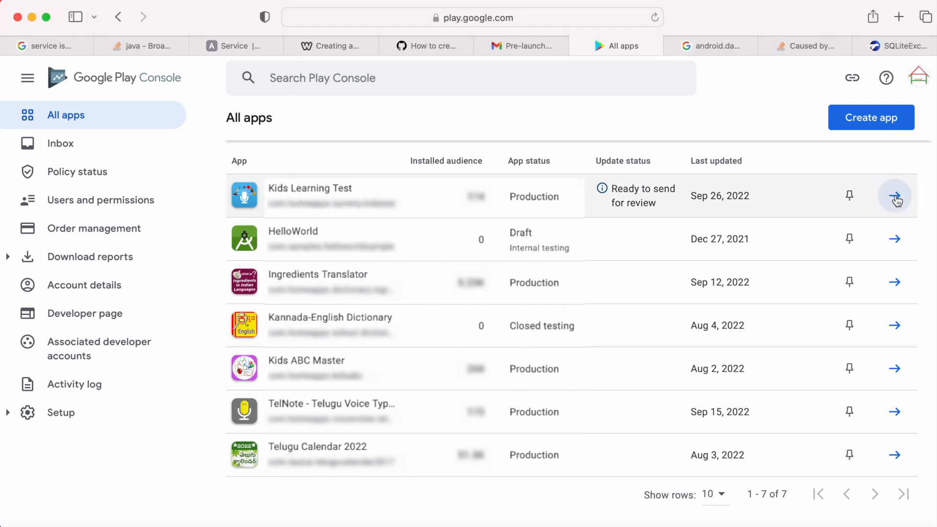
pyautogui.click(895, 195)
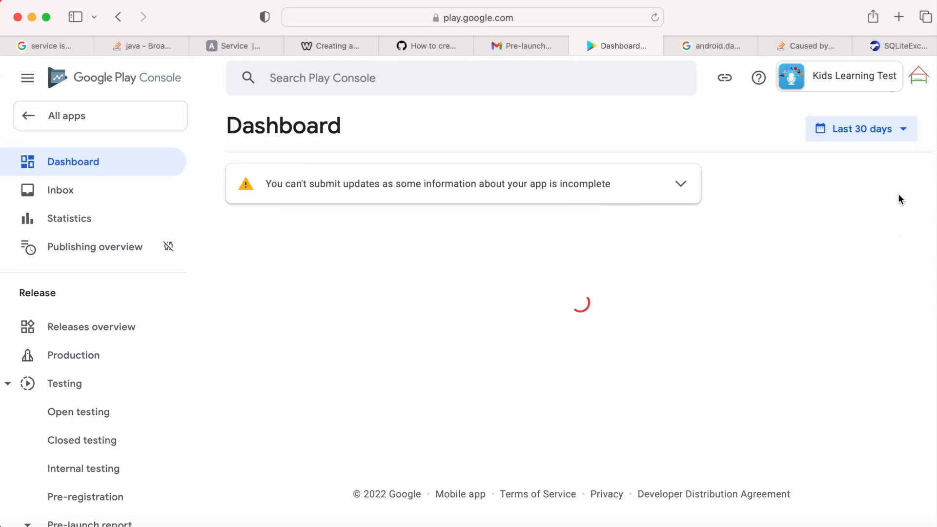
pyautogui.click(681, 183)
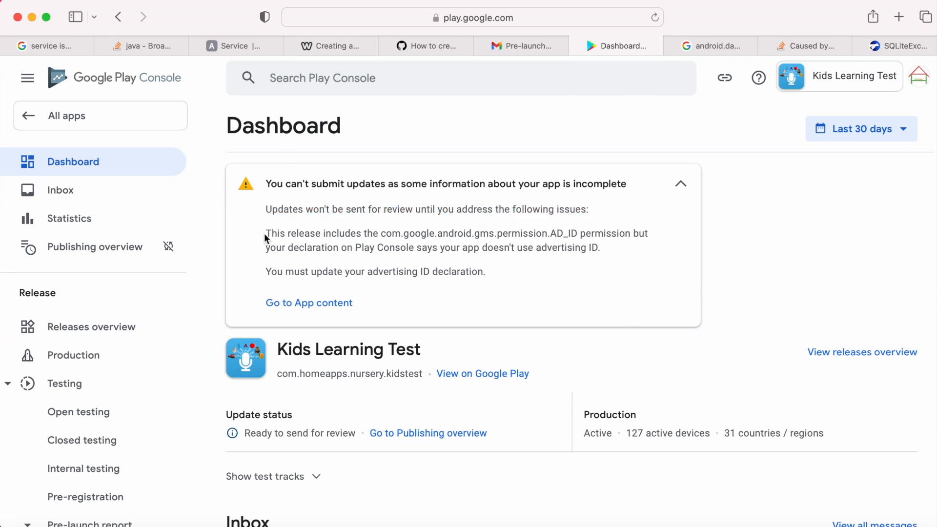
pyautogui.moveTo(523, 233)
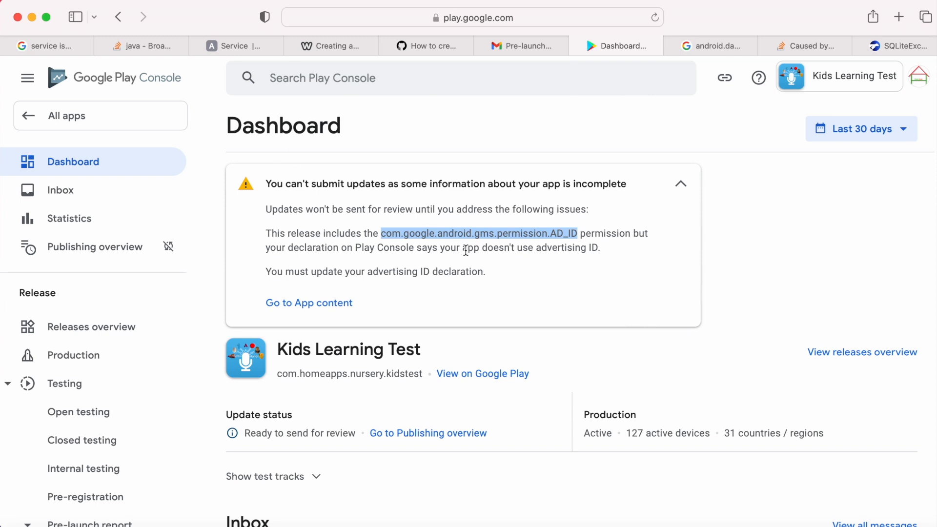
pyautogui.moveTo(555, 254)
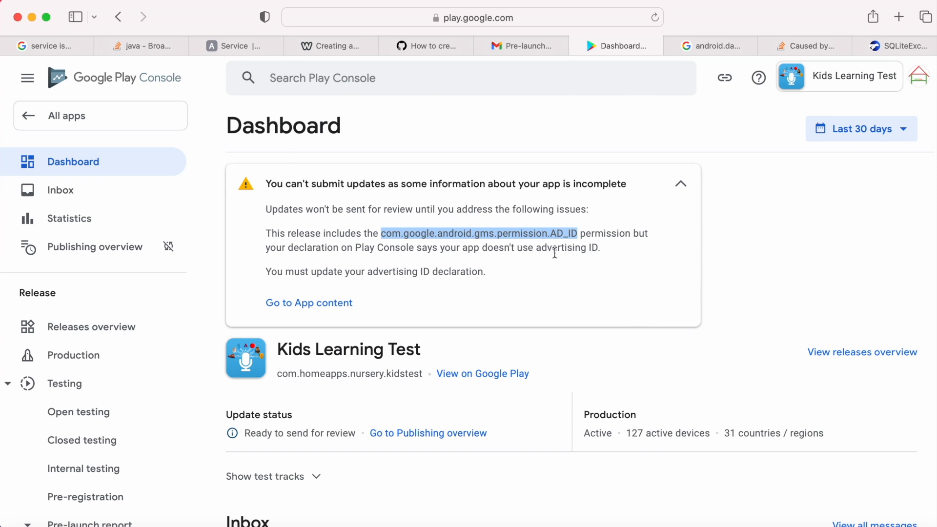
pyautogui.moveTo(425, 273)
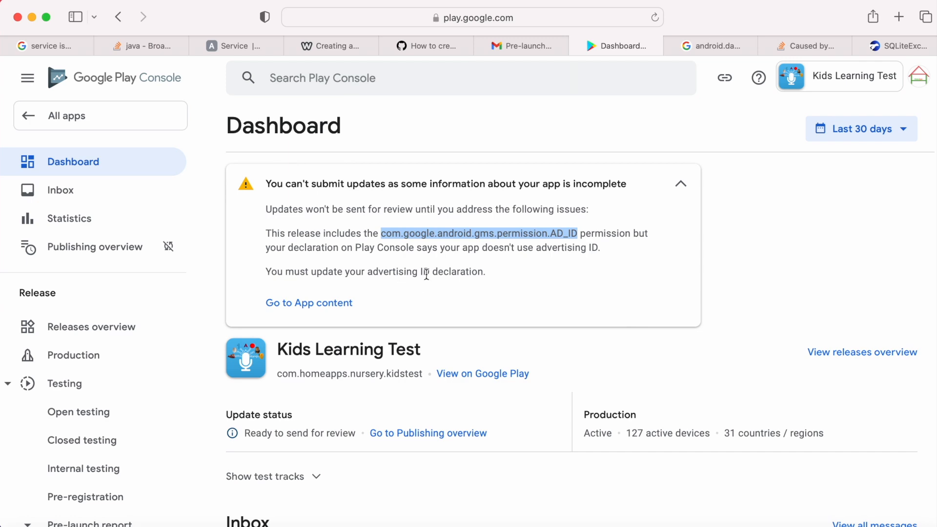
pyautogui.moveTo(314, 305)
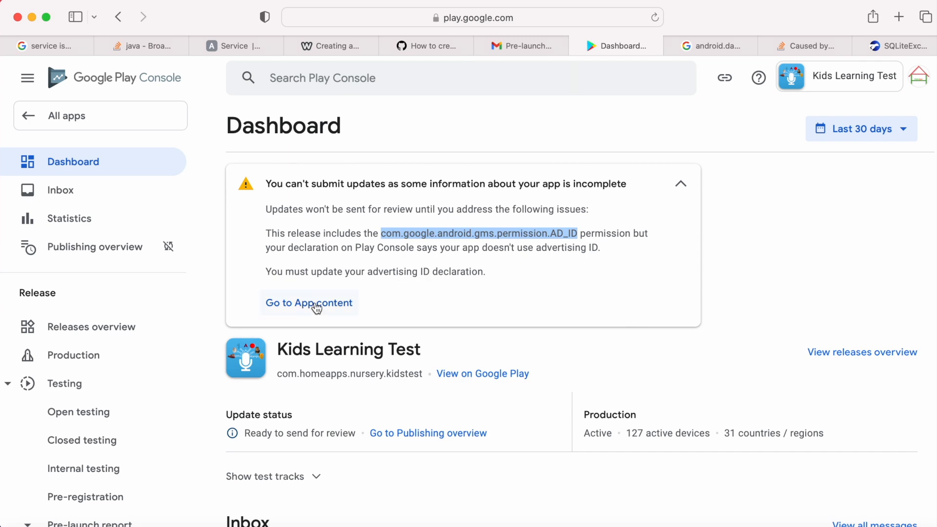
# Step: Open the Advertising ID declaration (set to No) and highlight the manifest AD_ID permission note
pyautogui.click(309, 302)
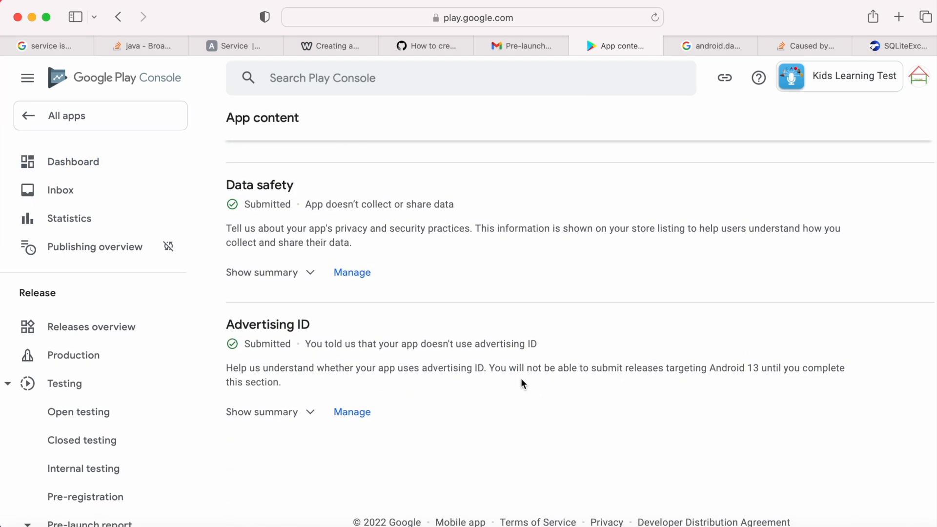
pyautogui.moveTo(353, 419)
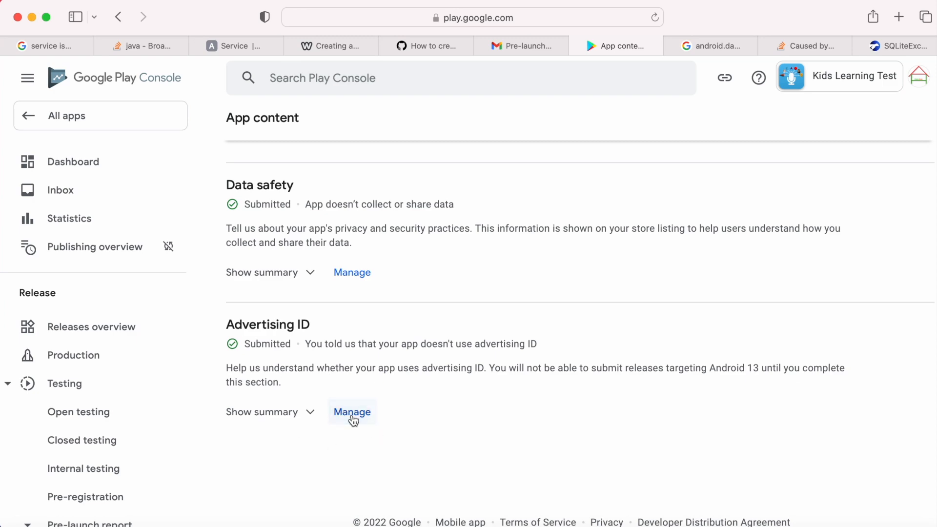
pyautogui.click(352, 412)
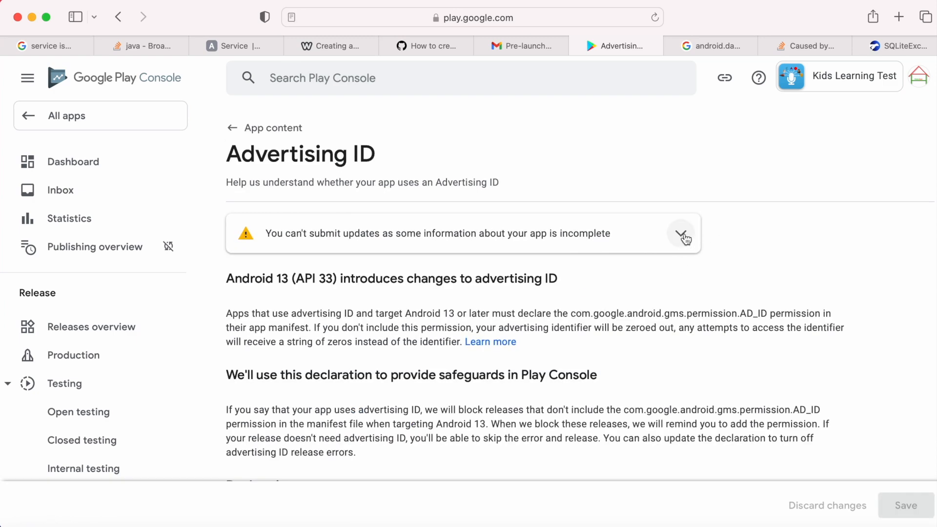
pyautogui.click(684, 236)
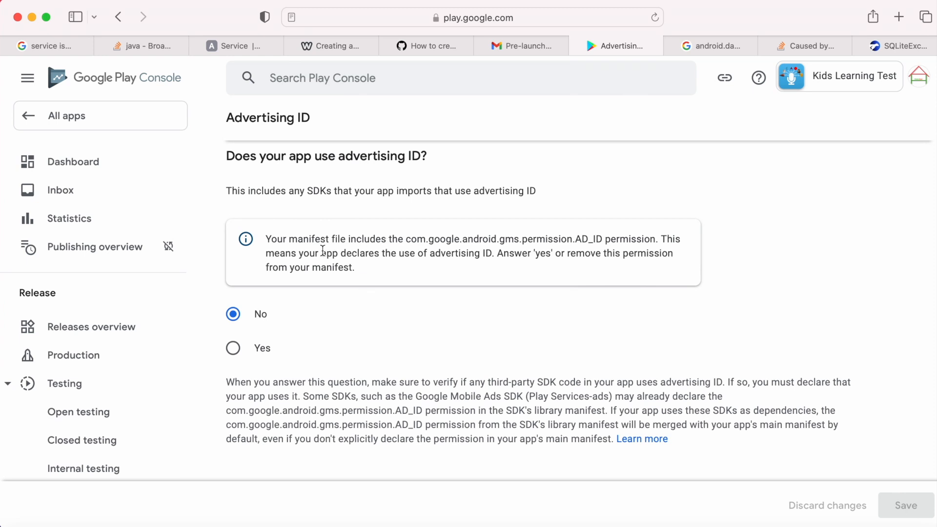
pyautogui.moveTo(266, 239); pyautogui.dragTo(636, 238)
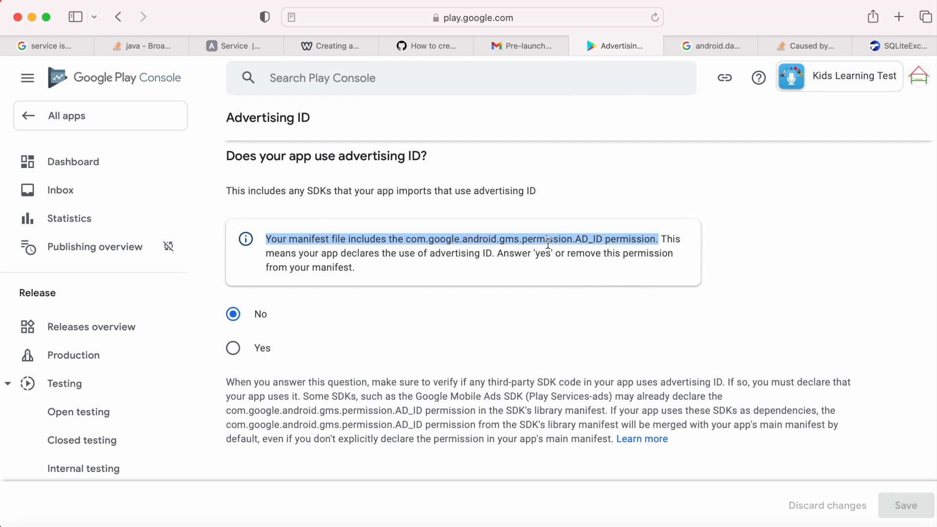
pyautogui.moveTo(539, 261)
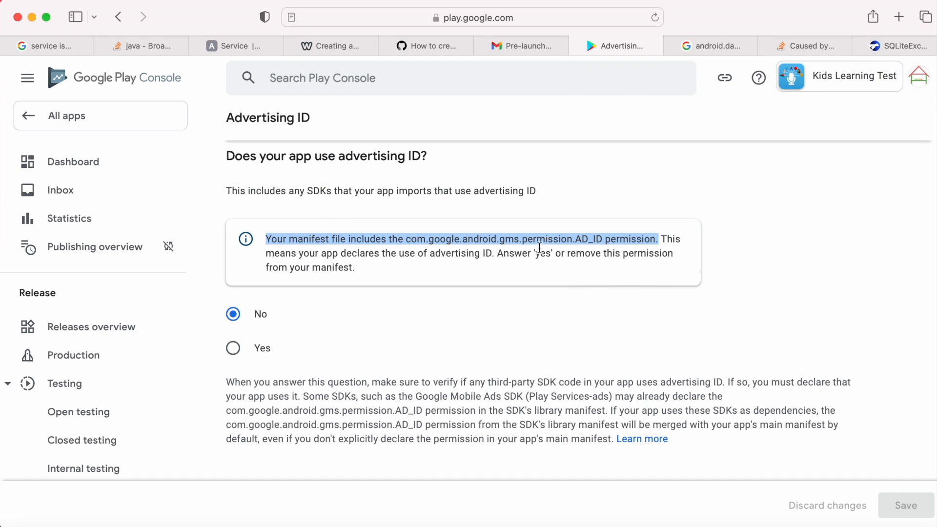
pyautogui.moveTo(544, 255)
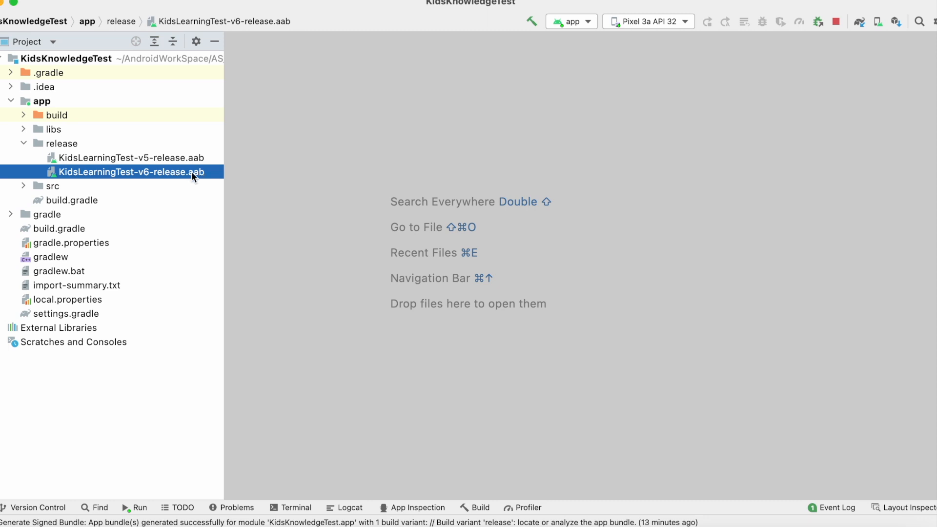
# Step: Open KidsLearningTest-v6-release.aab in the analyzer and display its AndroidManifest.xml
pyautogui.doubleClick(132, 172)
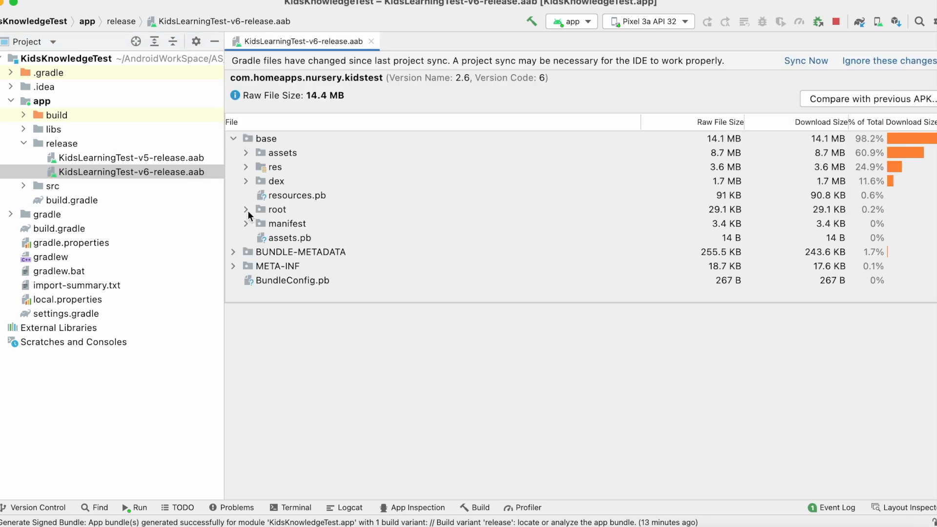
pyautogui.click(246, 223)
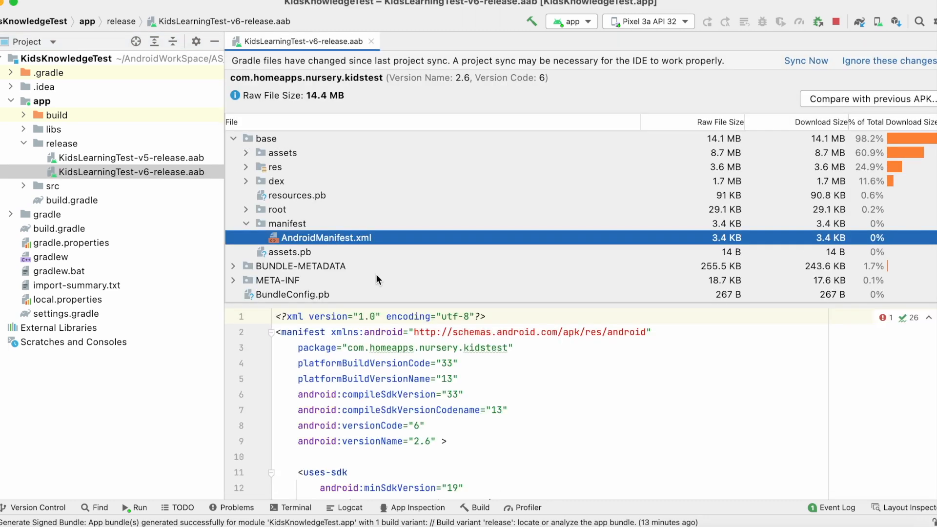
pyautogui.moveTo(395, 387)
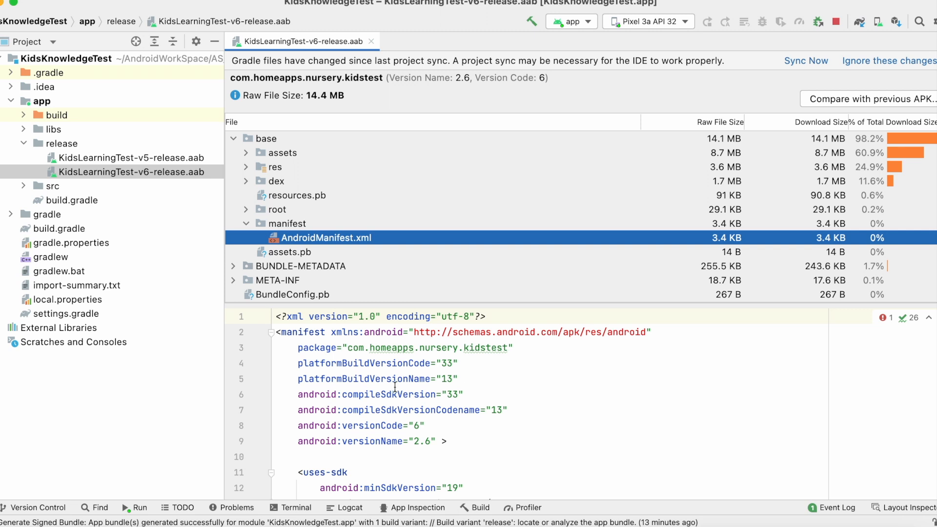
pyautogui.moveTo(518, 306)
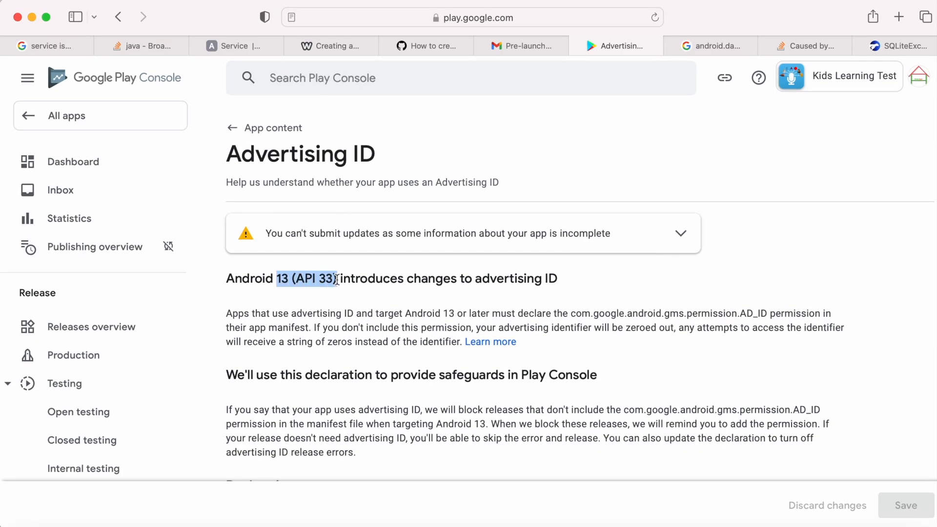
# Step: Answer Yes to using advertising ID, for Advertising or marketing, and save the declaration
pyautogui.scroll(-3)
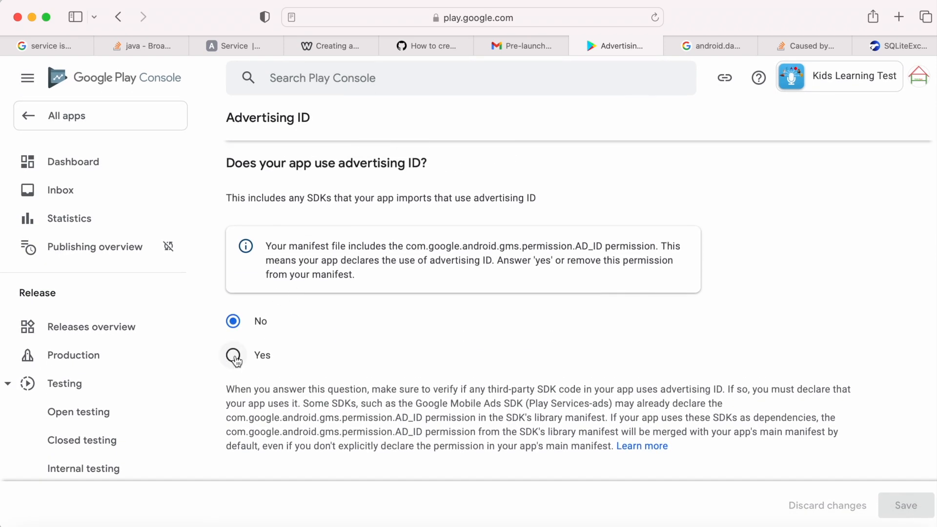
pyautogui.click(232, 356)
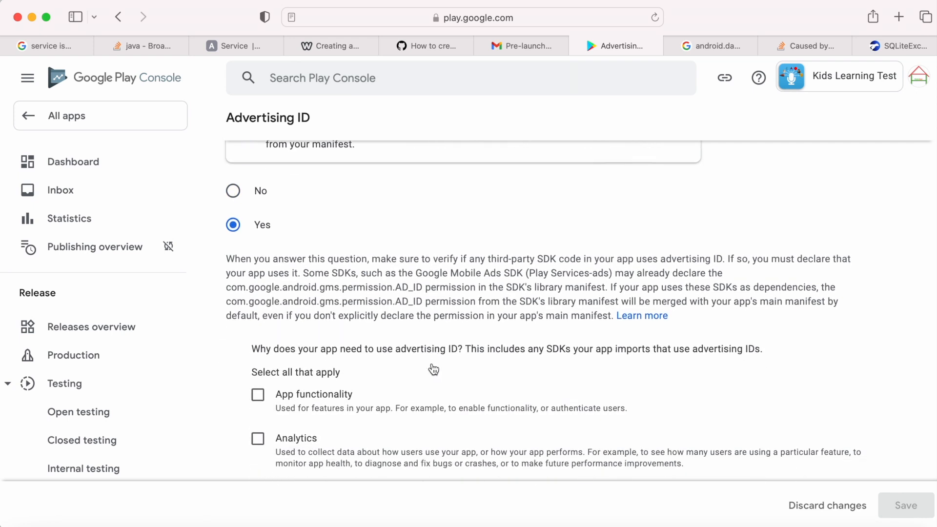
pyautogui.scroll(-3)
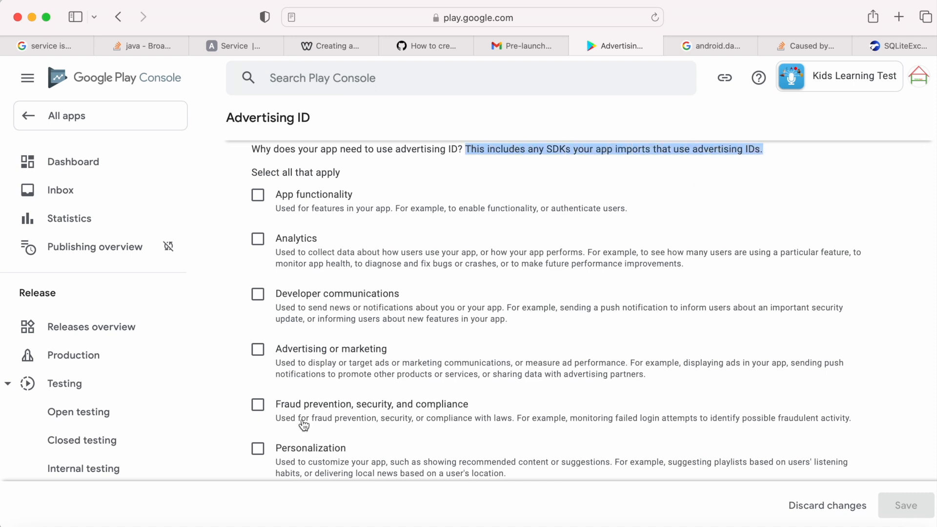
pyautogui.click(258, 349)
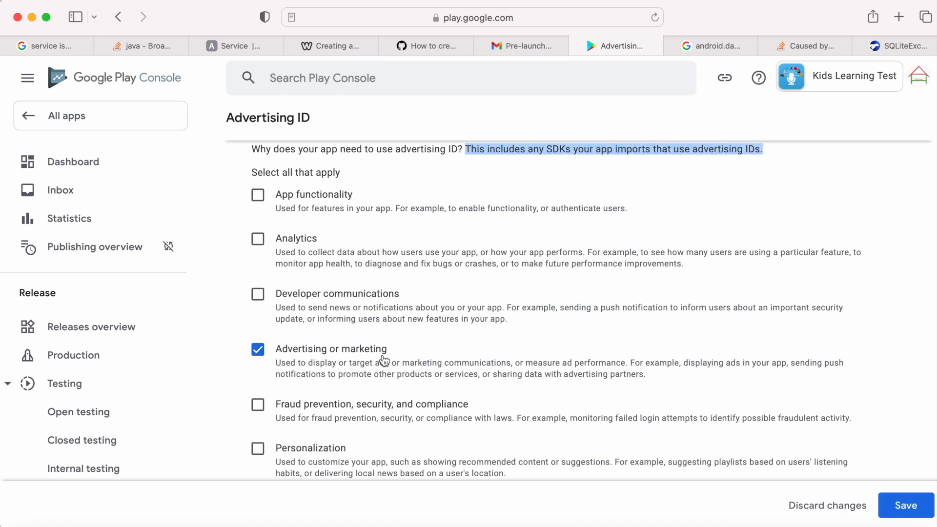
pyautogui.scroll(-3)
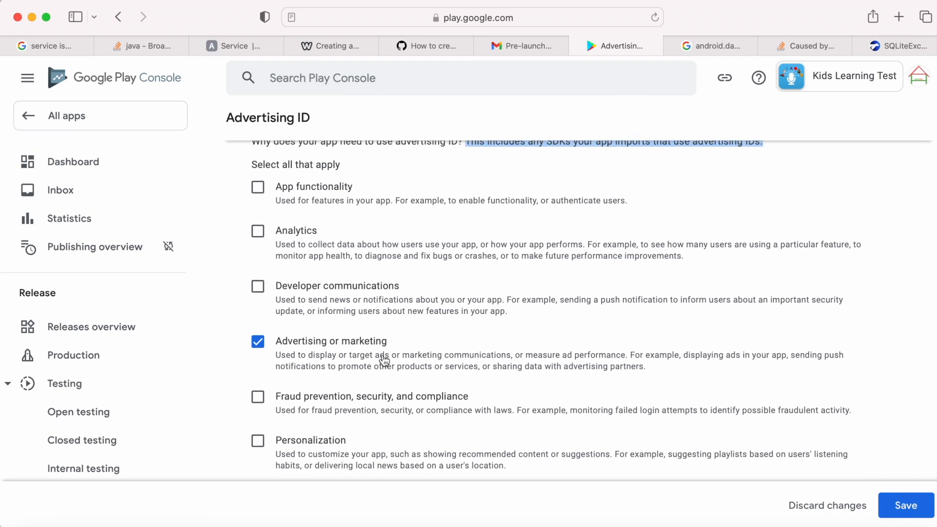
pyautogui.click(908, 506)
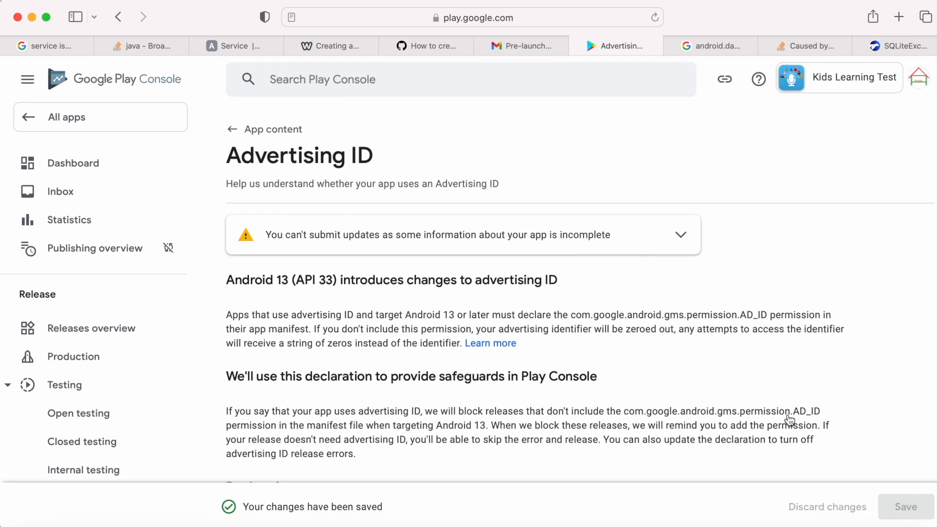
pyautogui.click(232, 129)
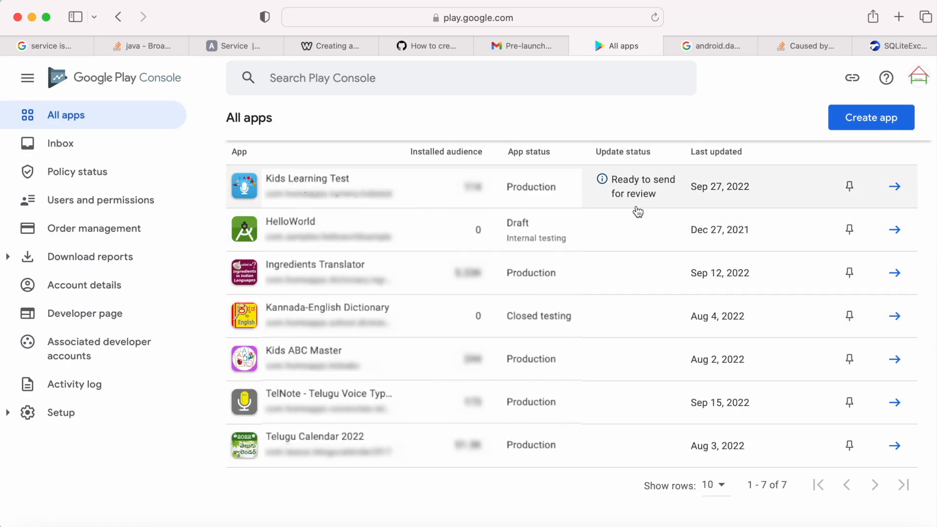
# Step: Open Kids Learning Test's dashboard and then its publishing overview
pyautogui.click(307, 178)
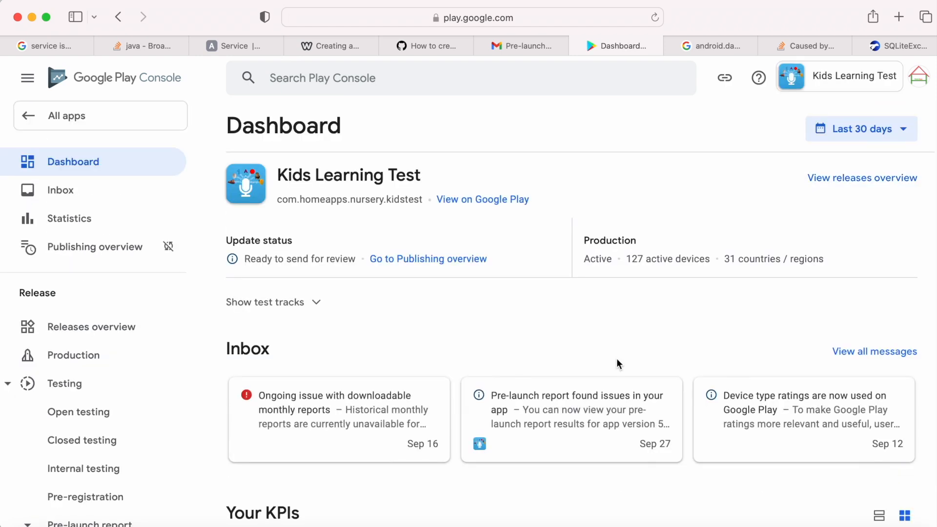
pyautogui.moveTo(407, 253)
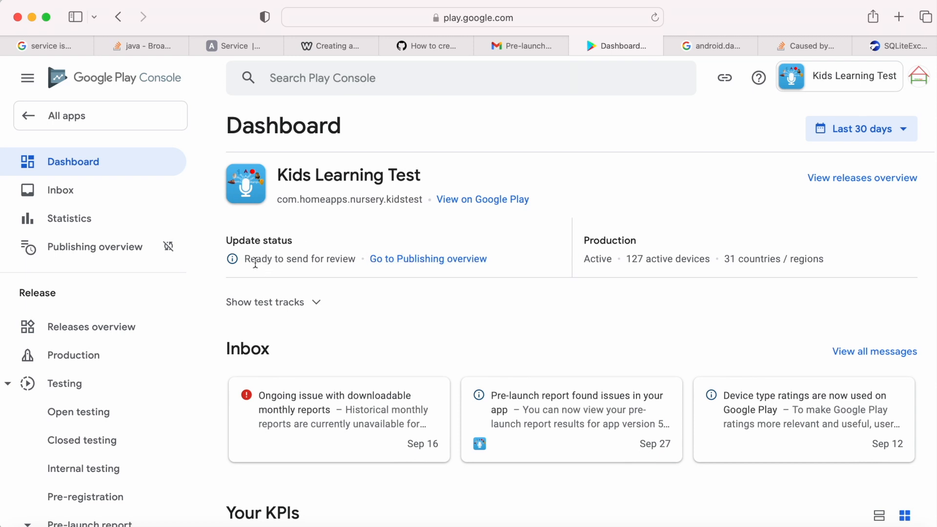
pyautogui.moveTo(431, 260)
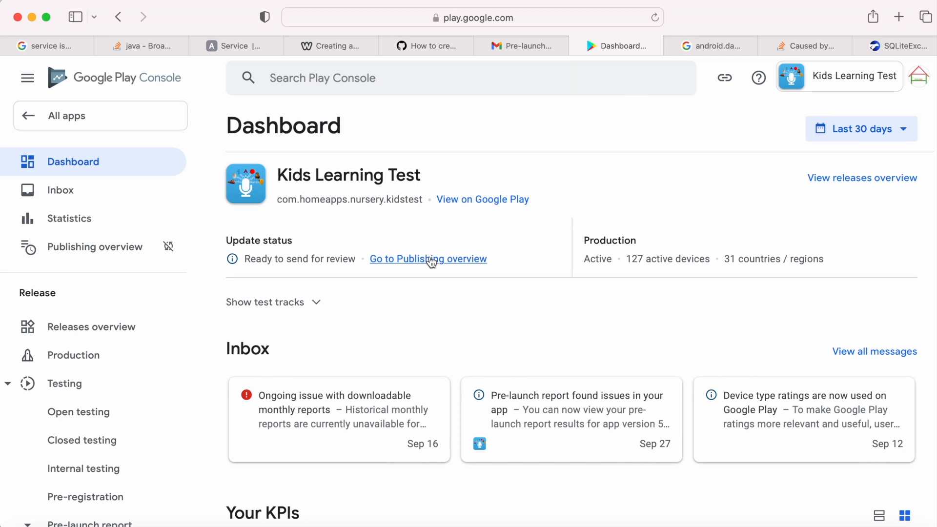
pyautogui.click(428, 259)
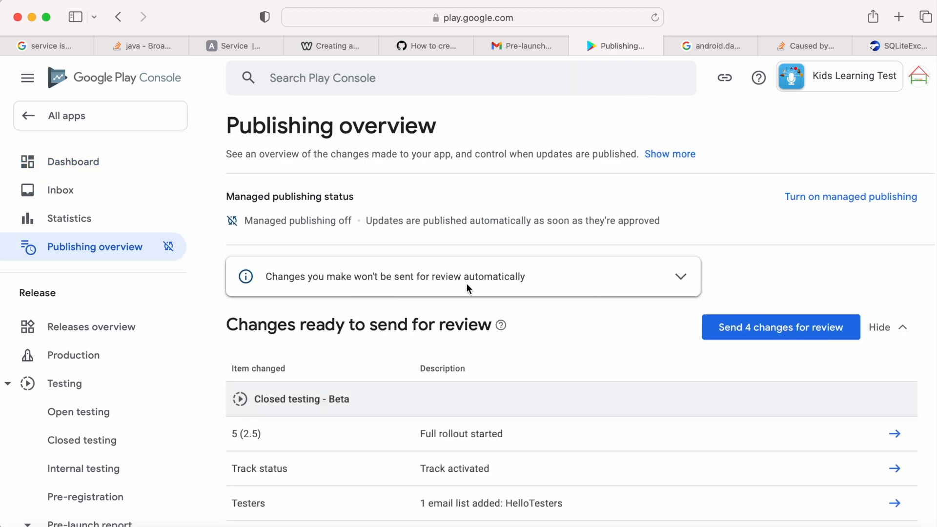
# Step: Expand the 'changes won't be sent automatically' notice and scroll through the four pending changes
pyautogui.click(681, 276)
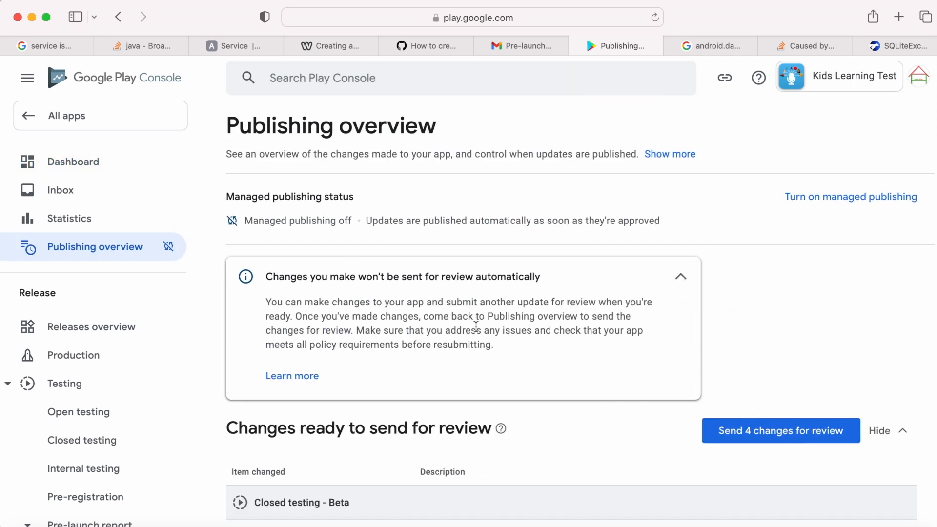
pyautogui.scroll(-3)
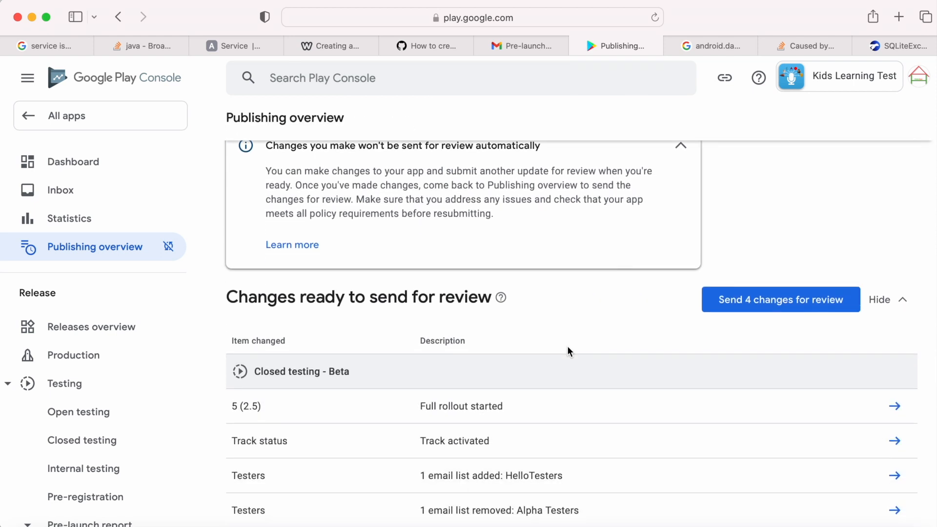
pyautogui.scroll(-3)
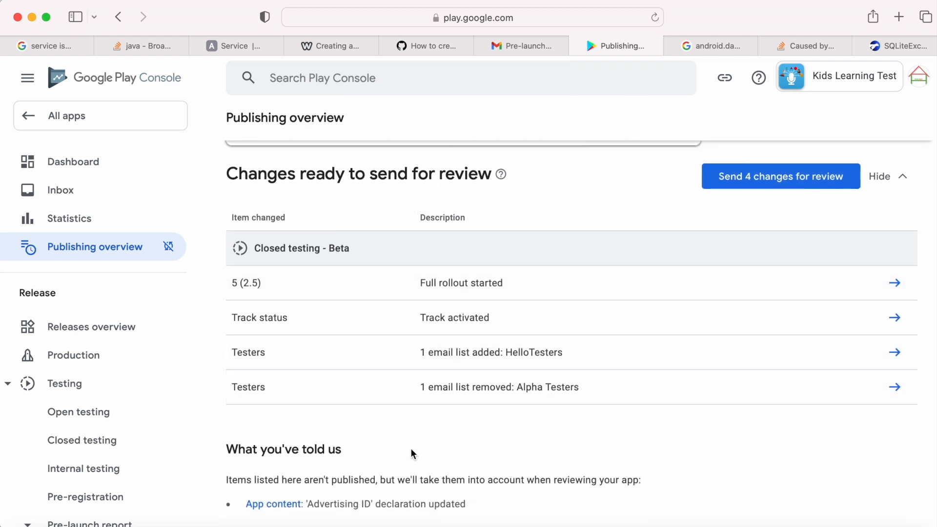
pyautogui.click(889, 177)
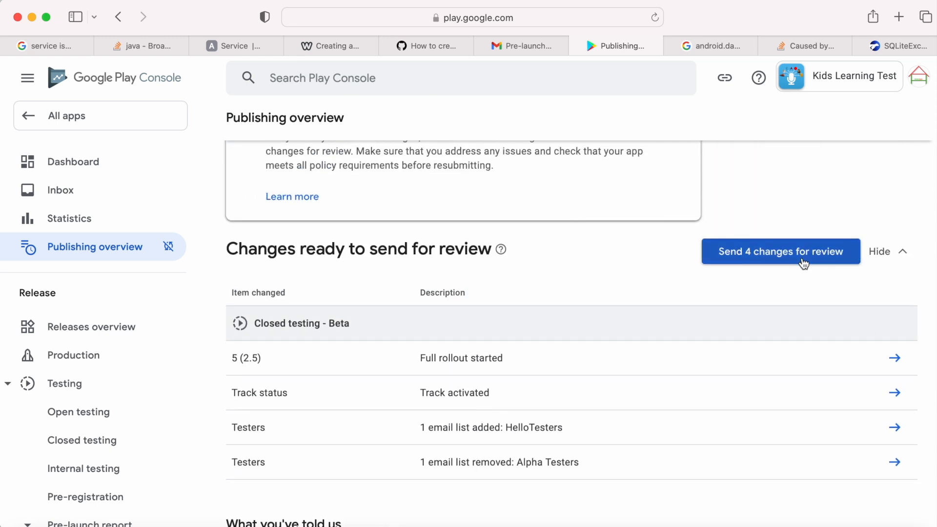
# Step: Send the 4 changes for review with Managed publishing on, then hide Changes ready to publish
pyautogui.click(781, 252)
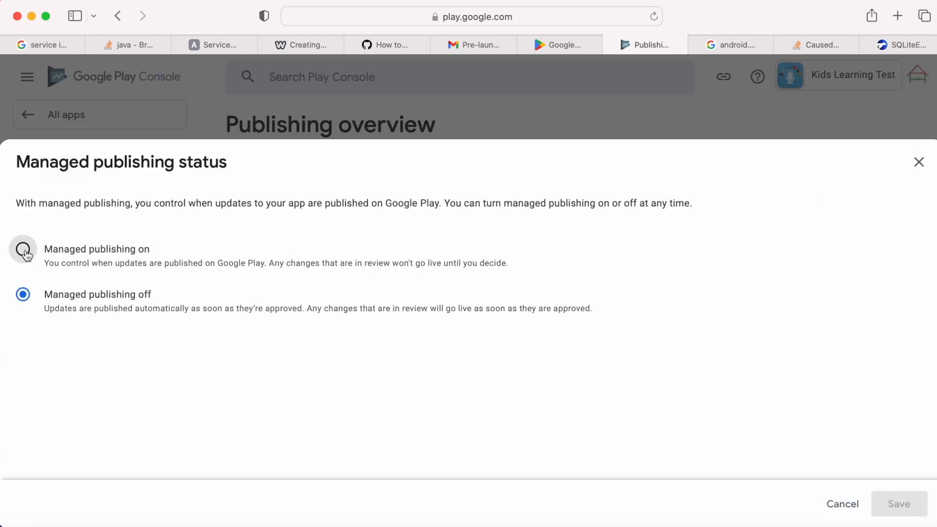
pyautogui.click(24, 249)
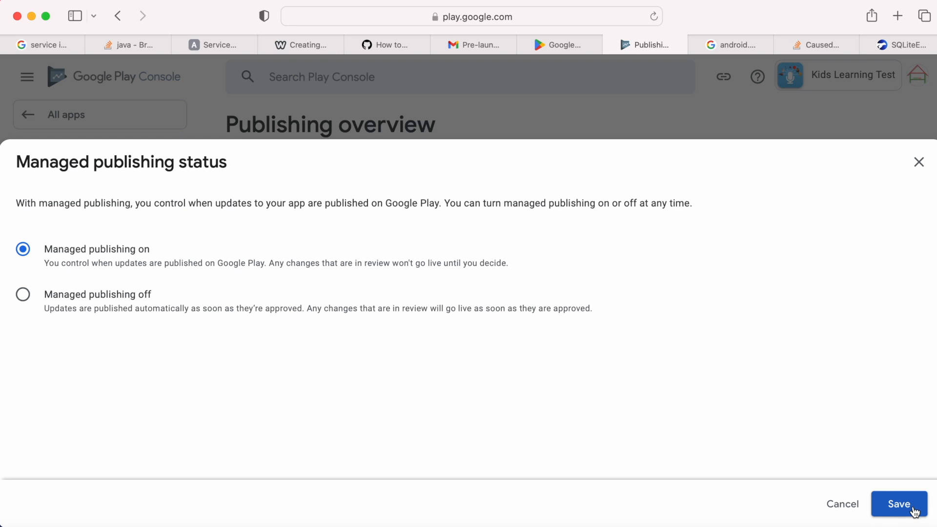
pyautogui.click(899, 505)
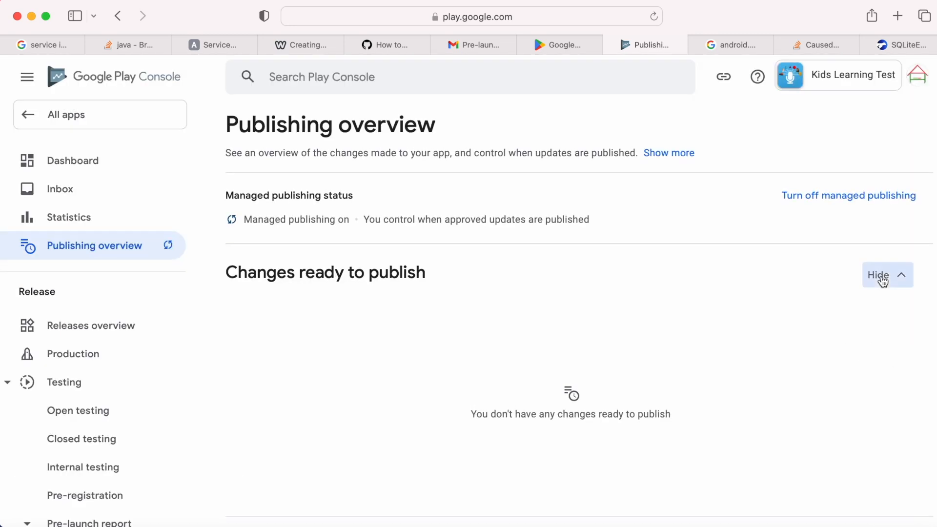
pyautogui.click(889, 275)
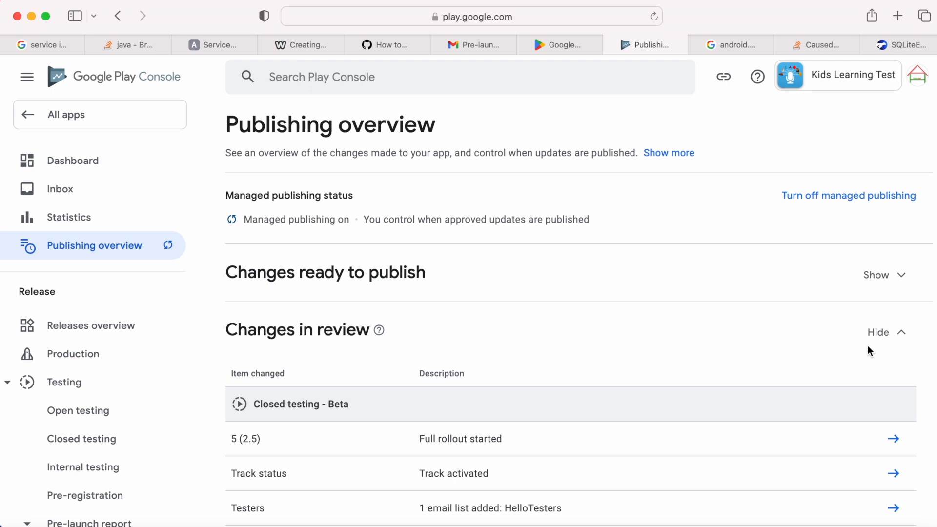
pyautogui.moveTo(263, 192)
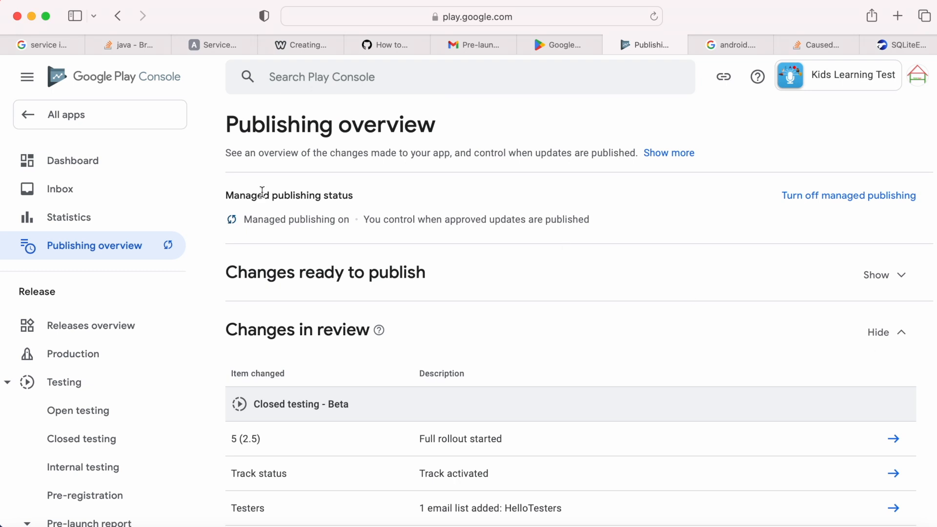
# Step: Return to All apps, reopen Kids Learning Test, and scroll App content down to Data safety
pyautogui.click(66, 114)
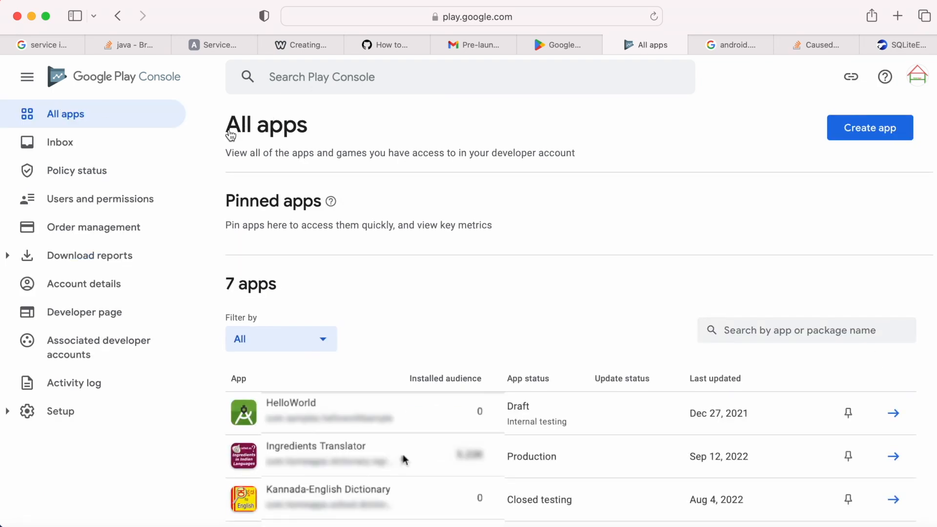
pyautogui.scroll(-3)
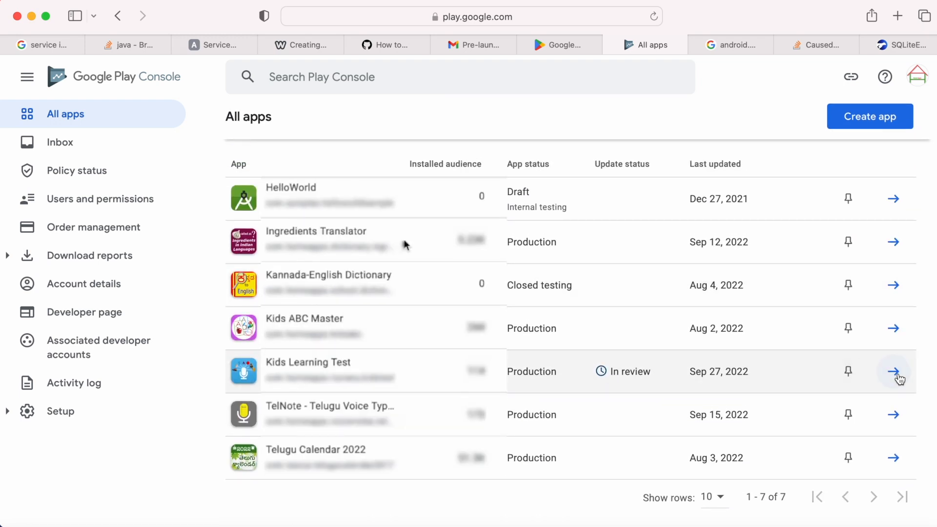
pyautogui.click(894, 385)
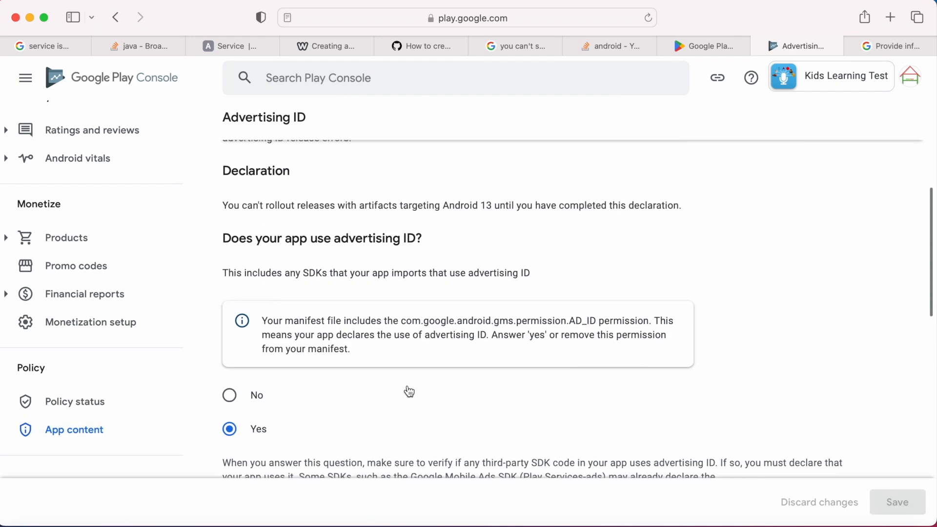
pyautogui.doubleClick(375, 239)
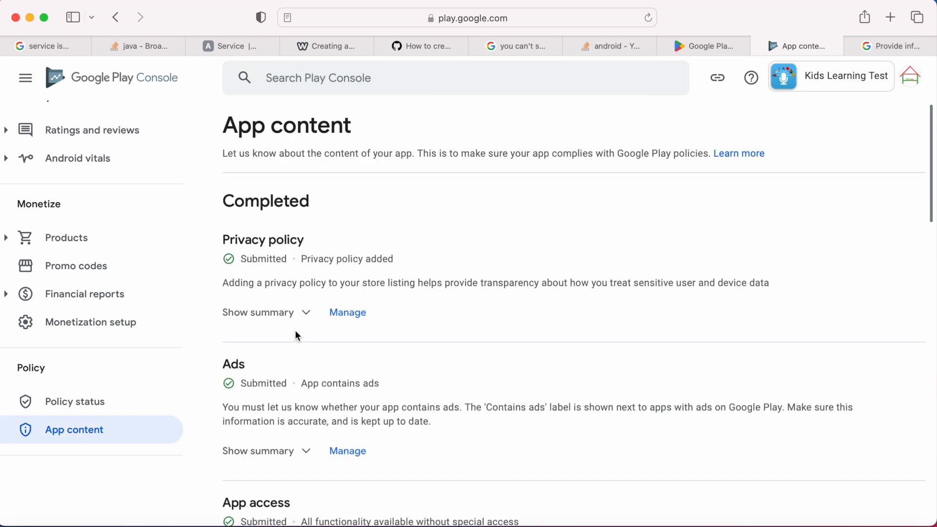
pyautogui.scroll(-3)
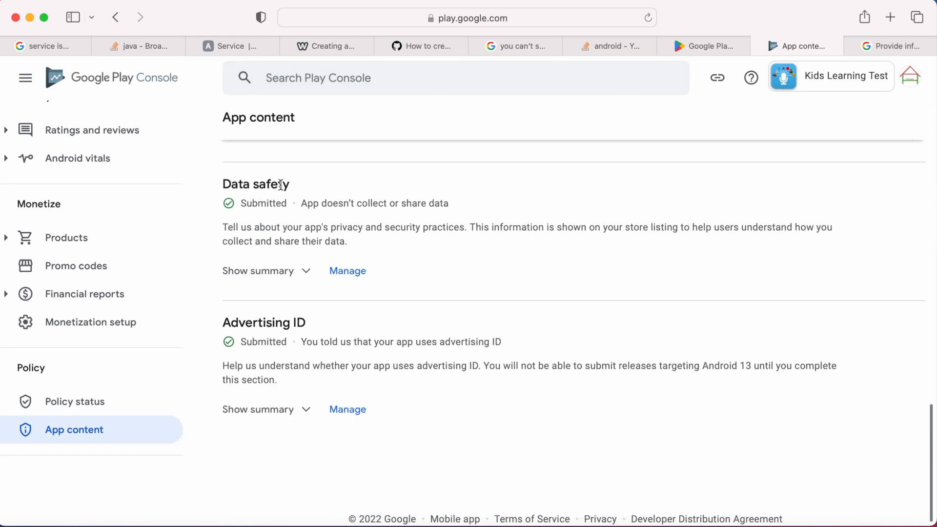
# Step: Open the Data safety form and mark 'Device or other IDs' in the help article's data types table
pyautogui.click(348, 271)
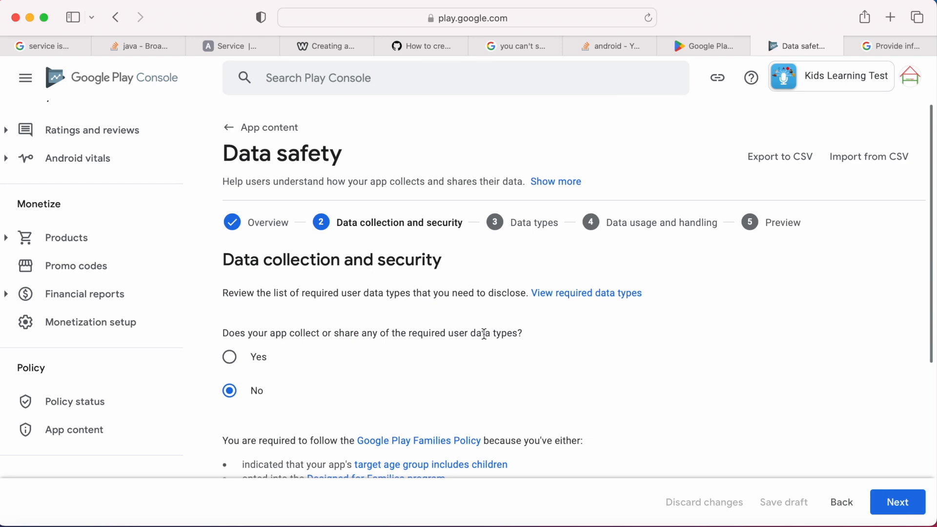
pyautogui.scroll(-3)
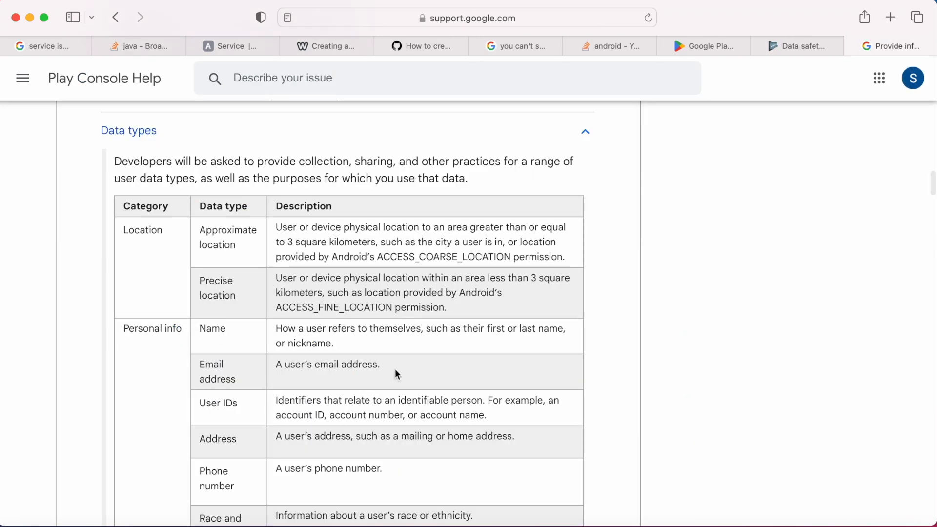
pyautogui.scroll(-3)
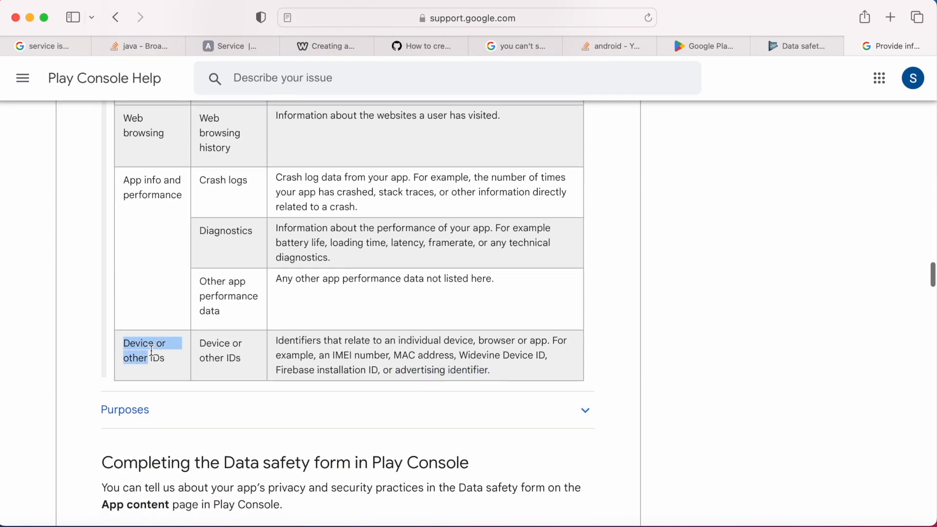
pyautogui.doubleClick(443, 370)
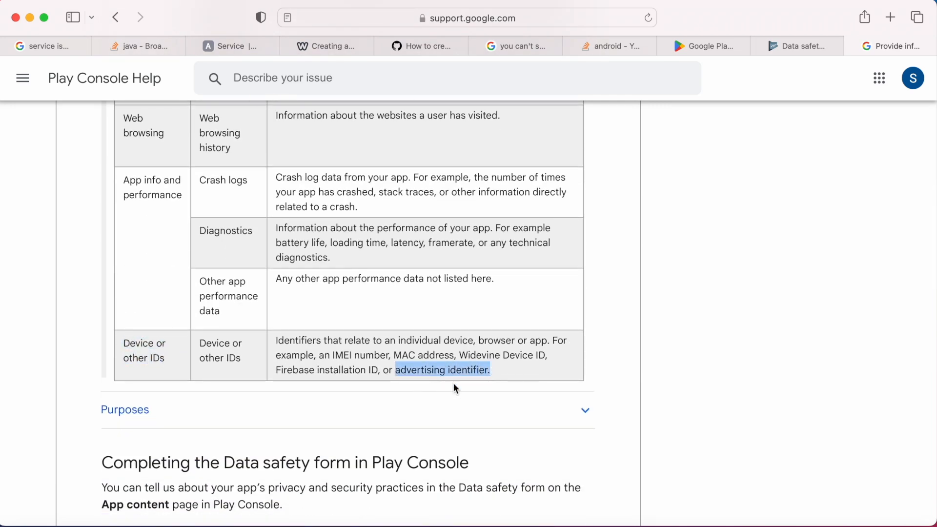
# Step: In the Data safety form, answer Yes to collecting required user data and continue
pyautogui.click(800, 46)
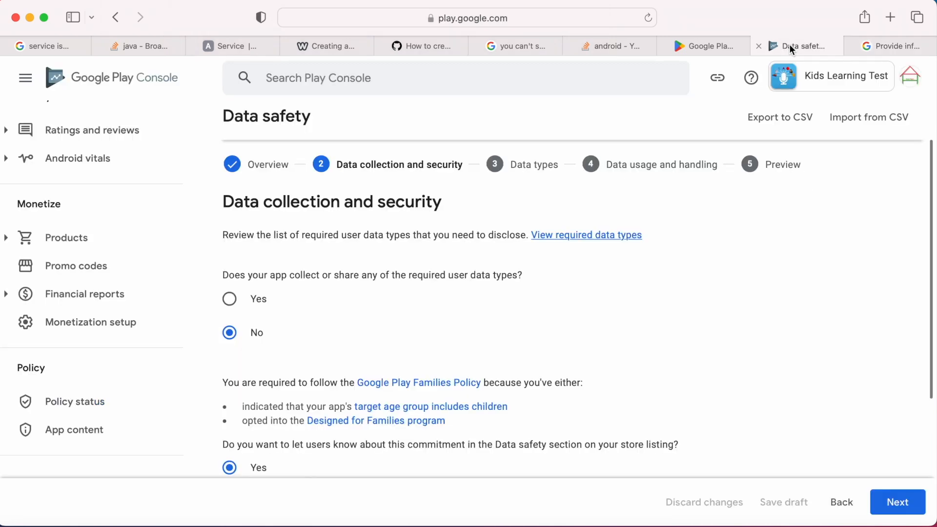
pyautogui.click(229, 299)
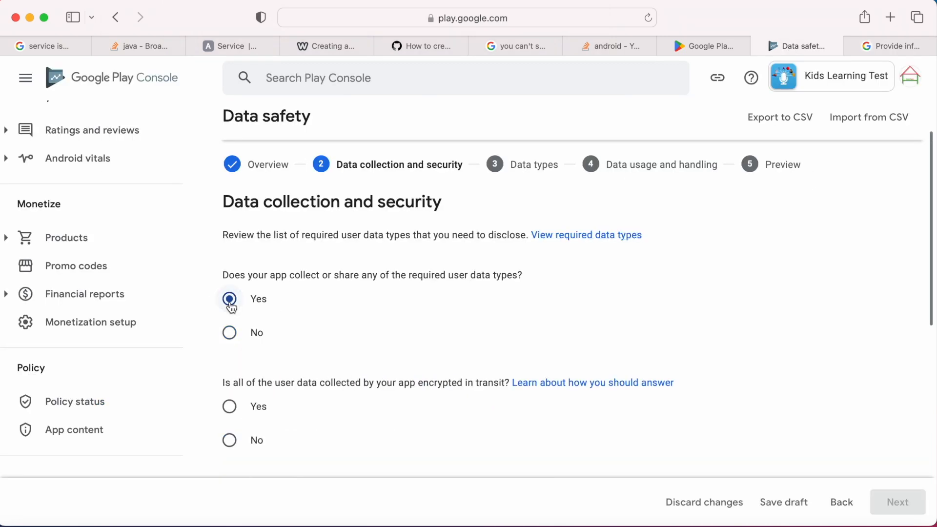
pyautogui.scroll(-3)
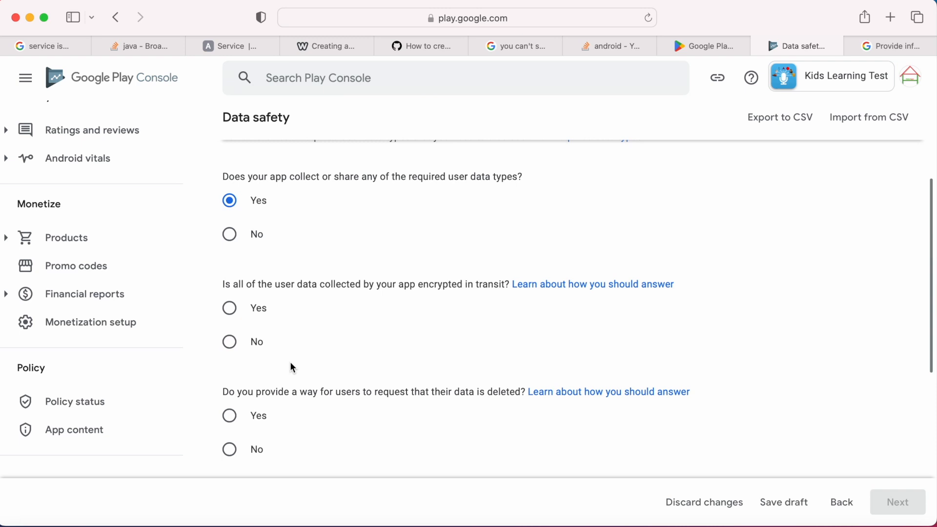
pyautogui.click(229, 342)
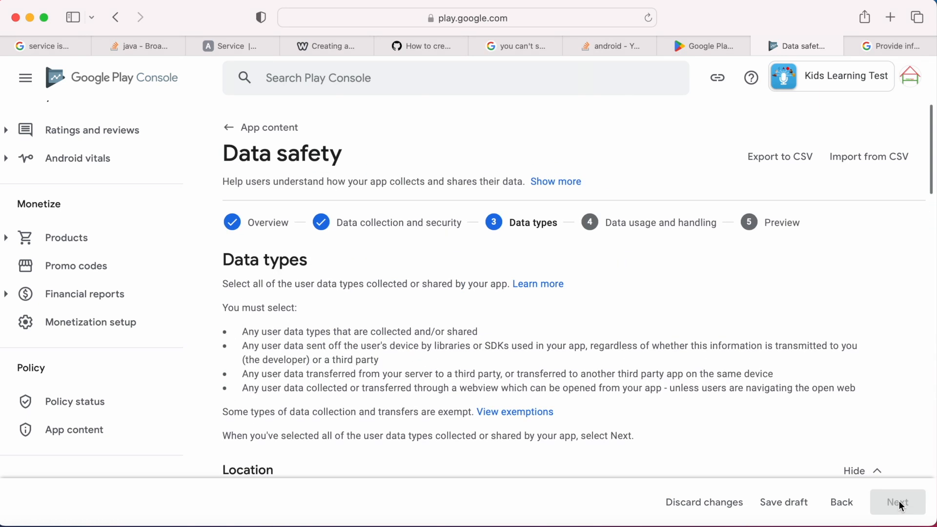
# Step: Select Device or other IDs as collected data and advance to data usage and handling
pyautogui.scroll(-3)
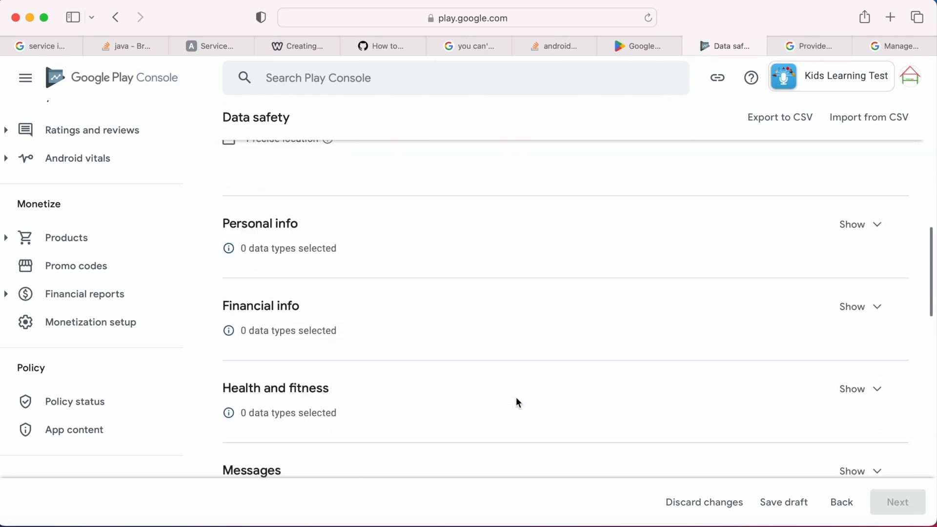
pyautogui.scroll(-3)
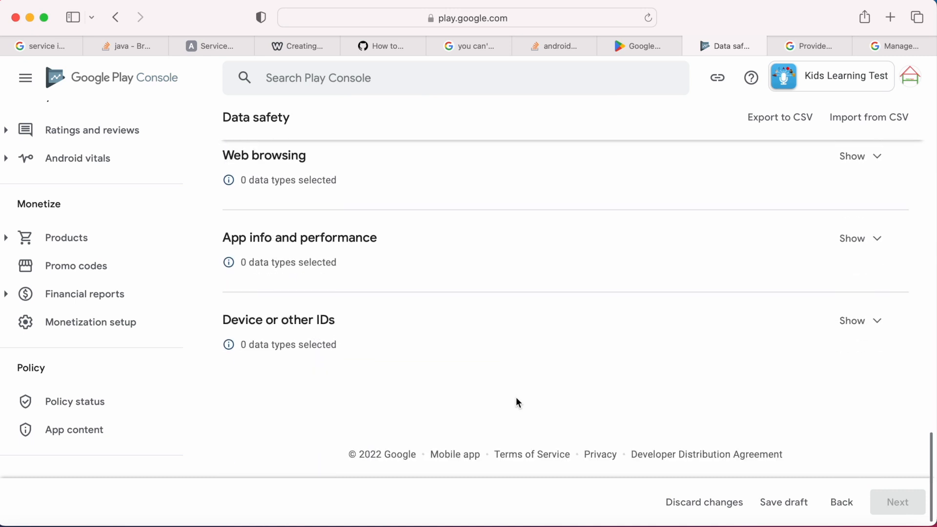
pyautogui.click(852, 320)
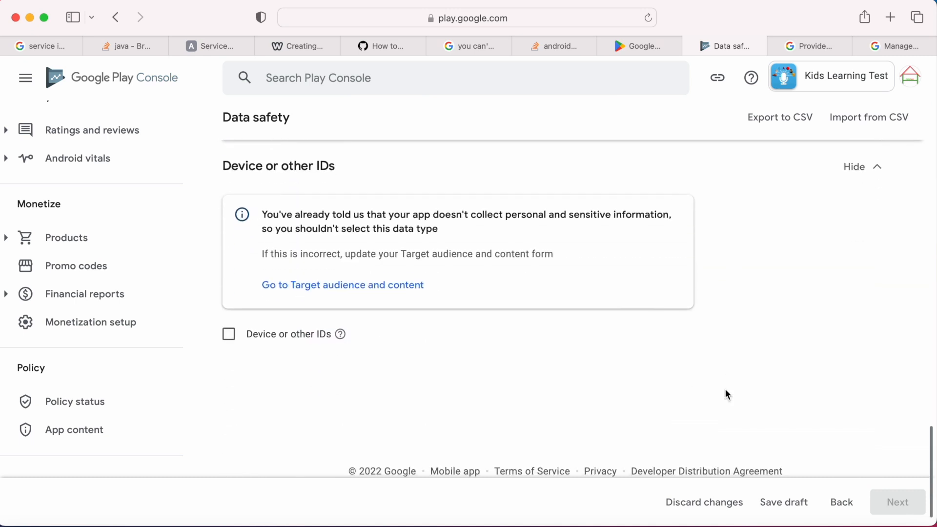
pyautogui.click(228, 335)
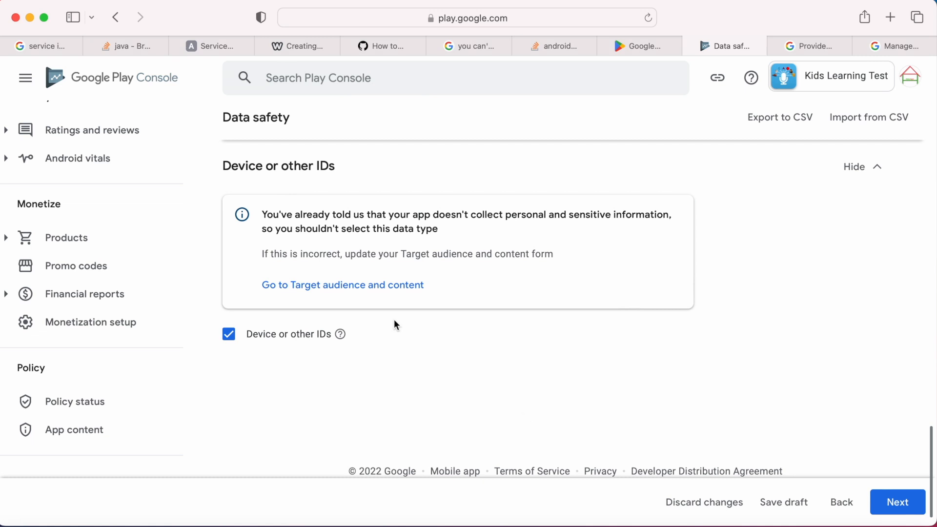
pyautogui.moveTo(373, 289)
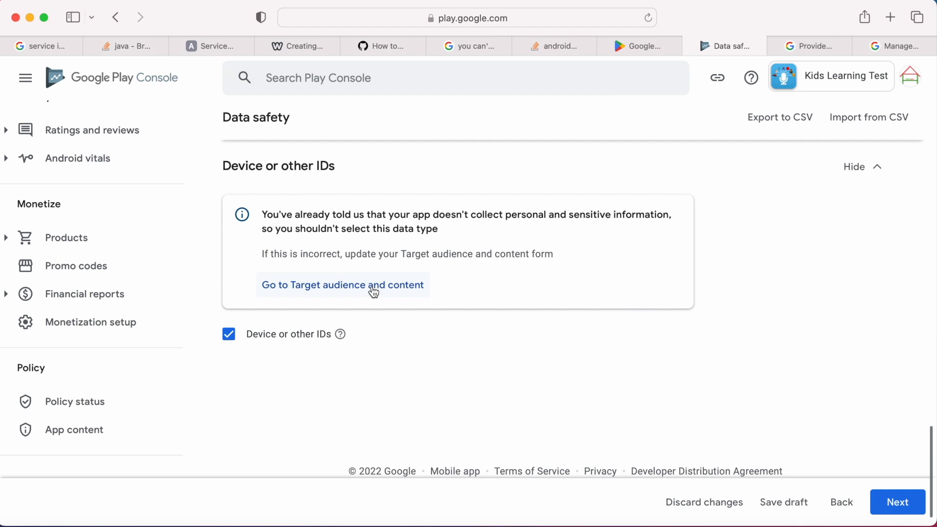
pyautogui.moveTo(829, 437)
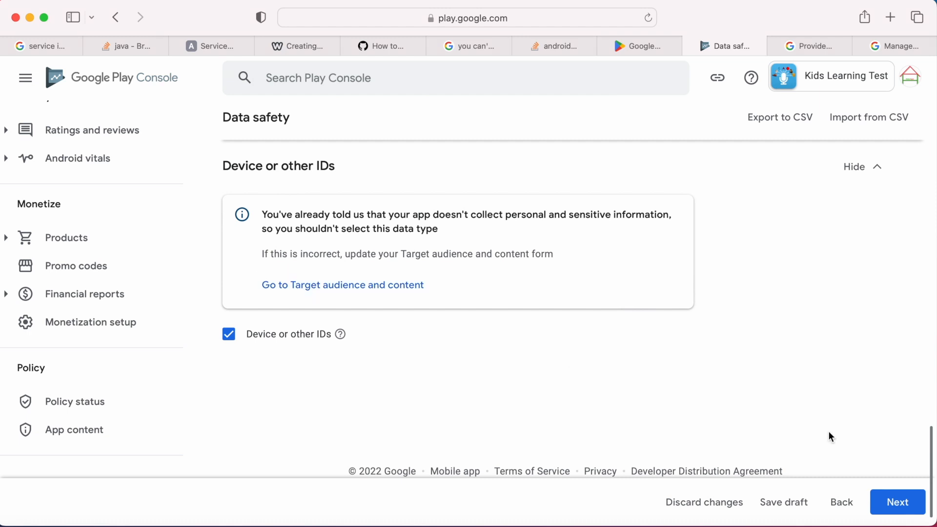
pyautogui.moveTo(866, 461)
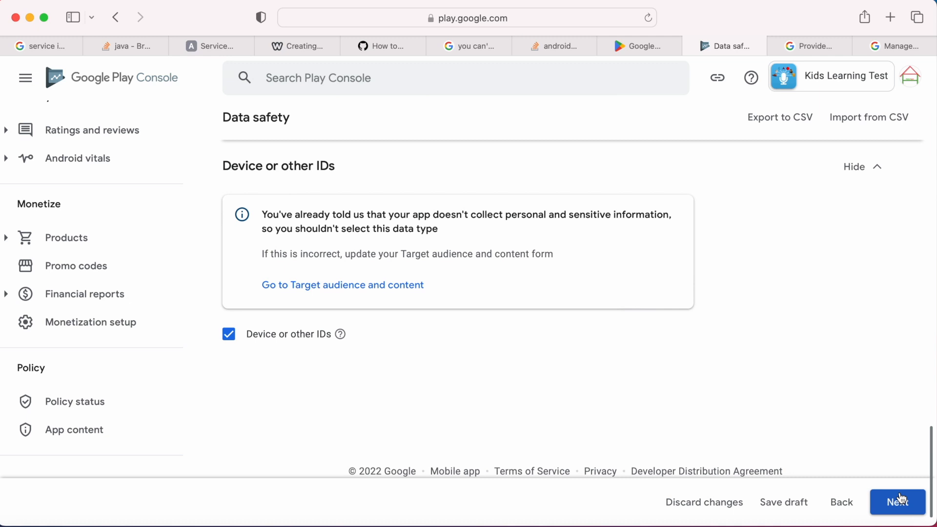
pyautogui.click(898, 502)
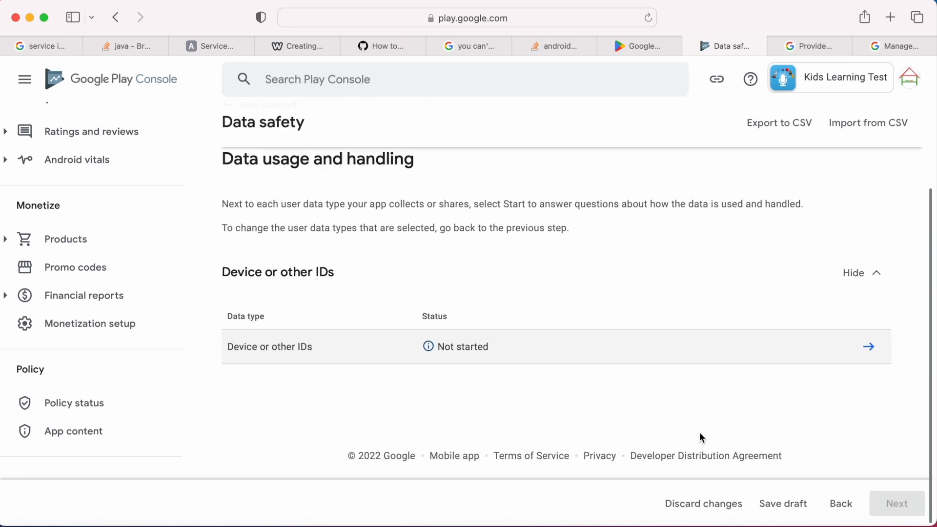
# Step: Save Device or other IDs answers: collected, ephemeral, required, for advertising or marketing
pyautogui.click(868, 346)
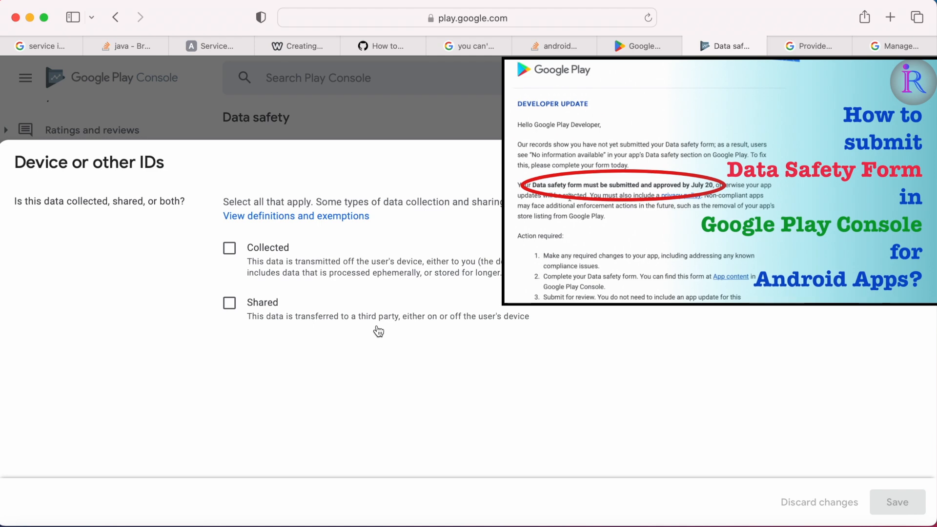
pyautogui.click(229, 248)
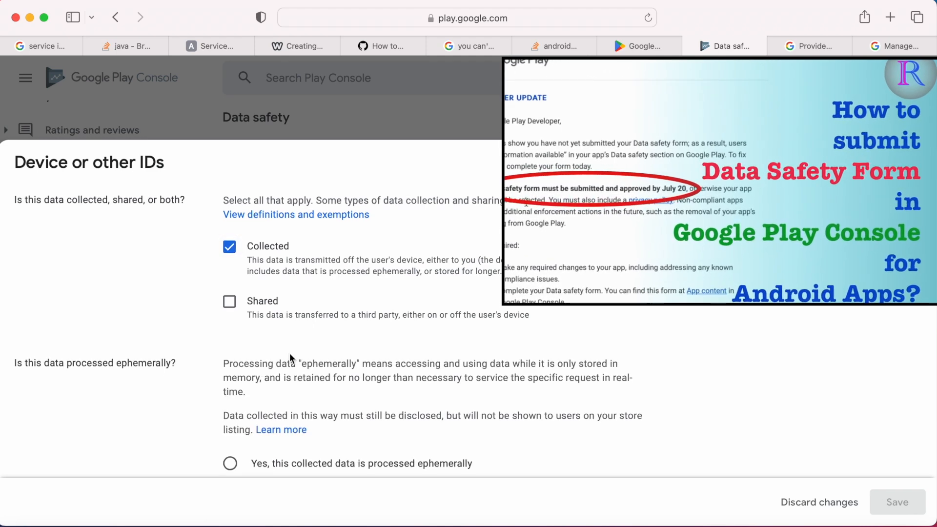
pyautogui.scroll(-3)
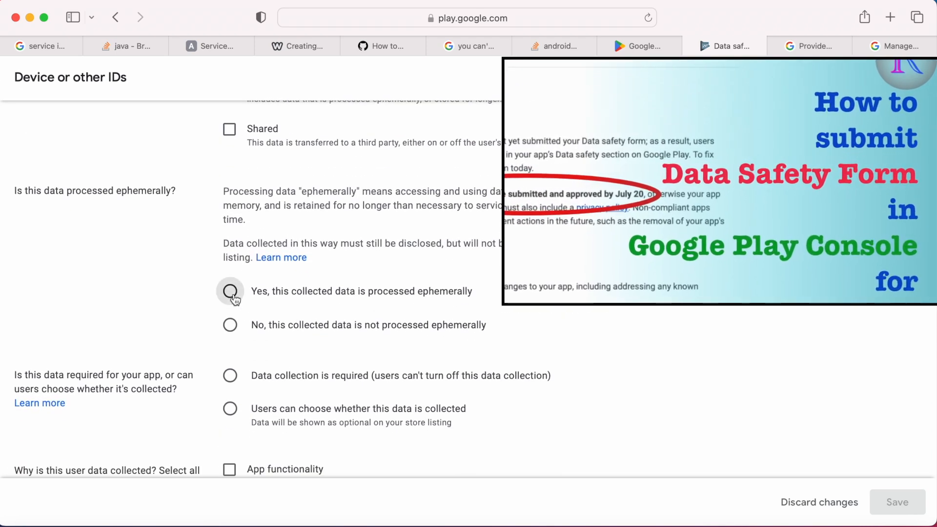
pyautogui.click(230, 291)
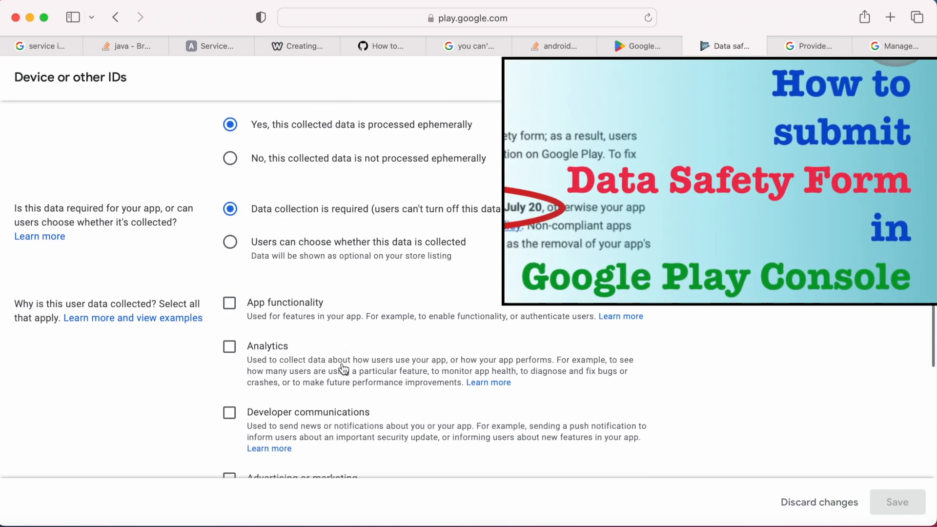
pyautogui.click(230, 284)
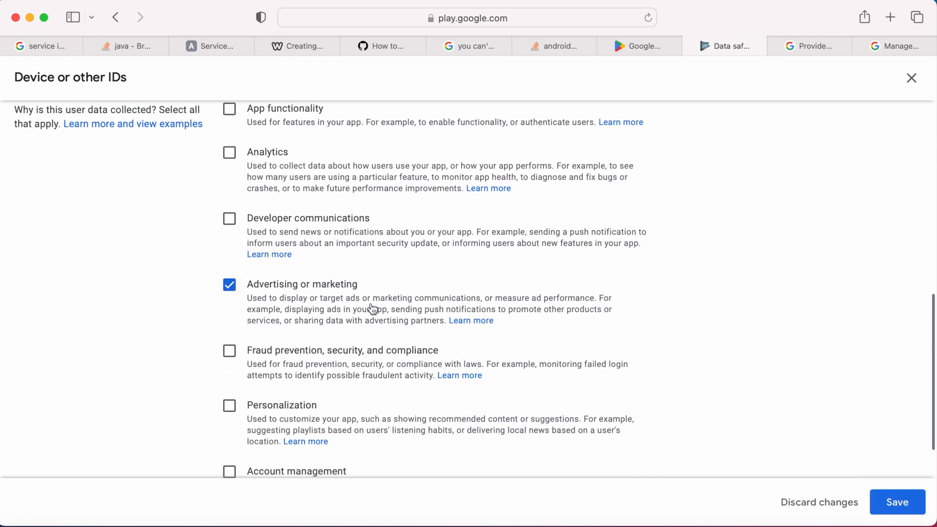
pyautogui.scroll(-3)
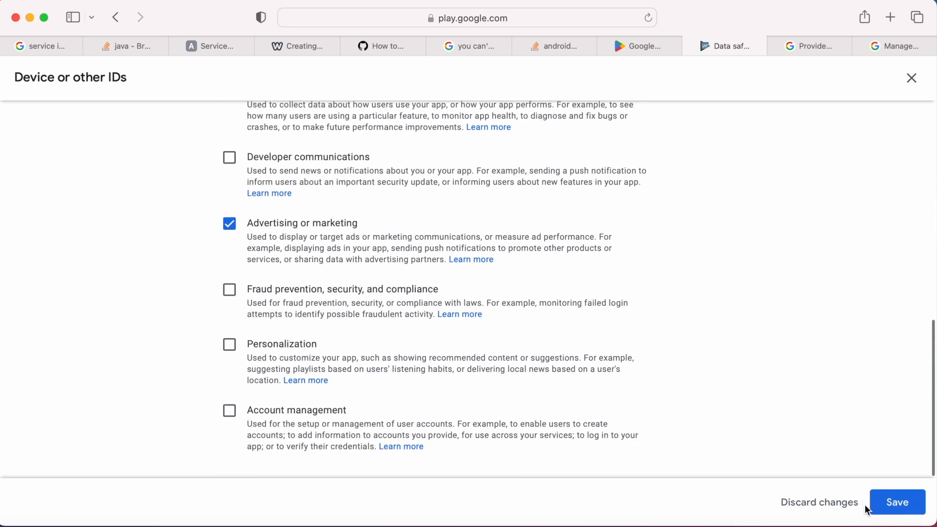
pyautogui.click(898, 502)
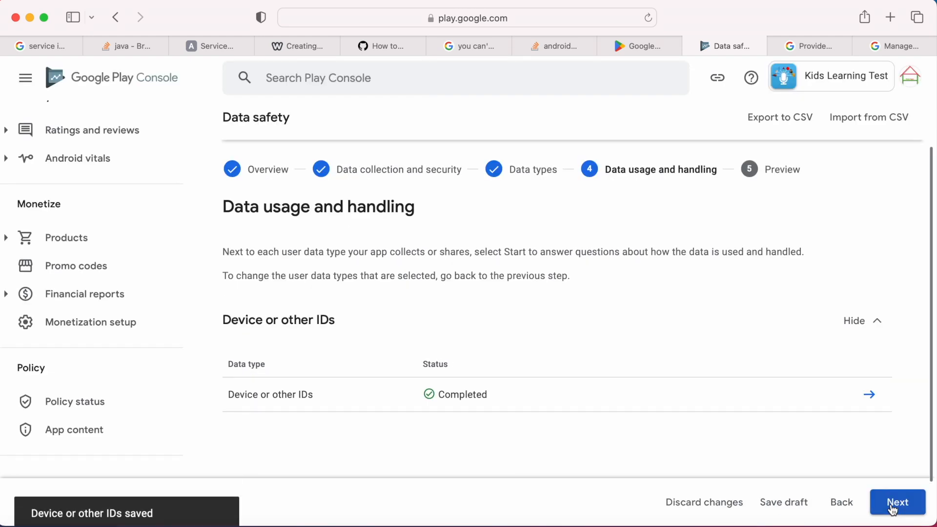
# Step: Finish the Data safety form, review App content, and return to the Kids Learning Test dashboard
pyautogui.click(897, 502)
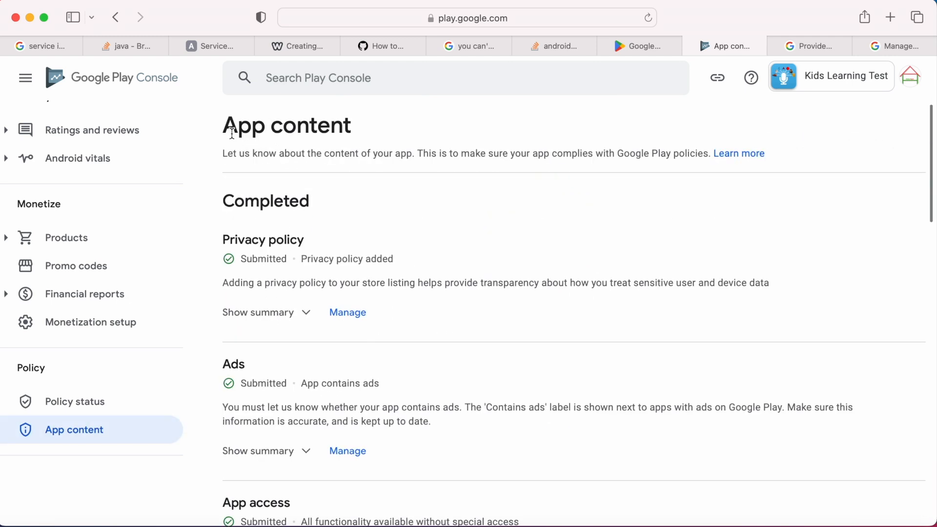
pyautogui.scroll(-3)
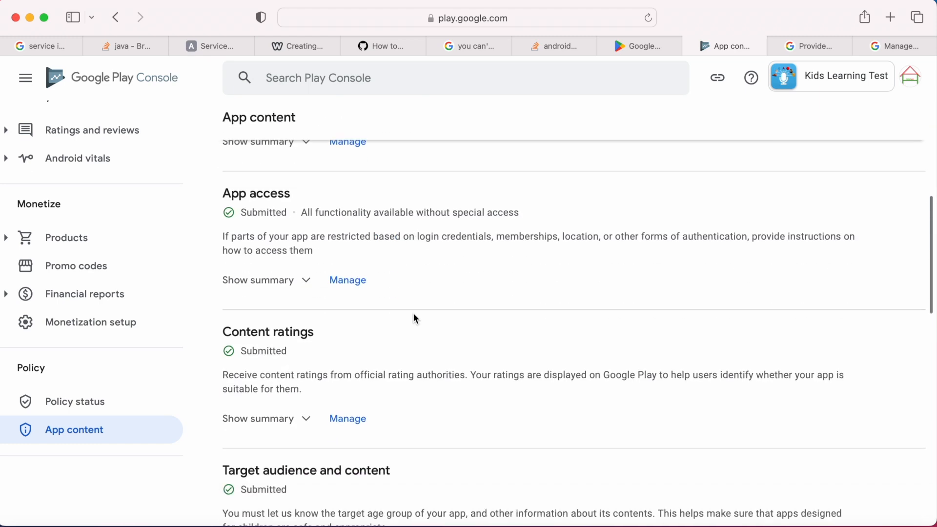
pyautogui.scroll(-3)
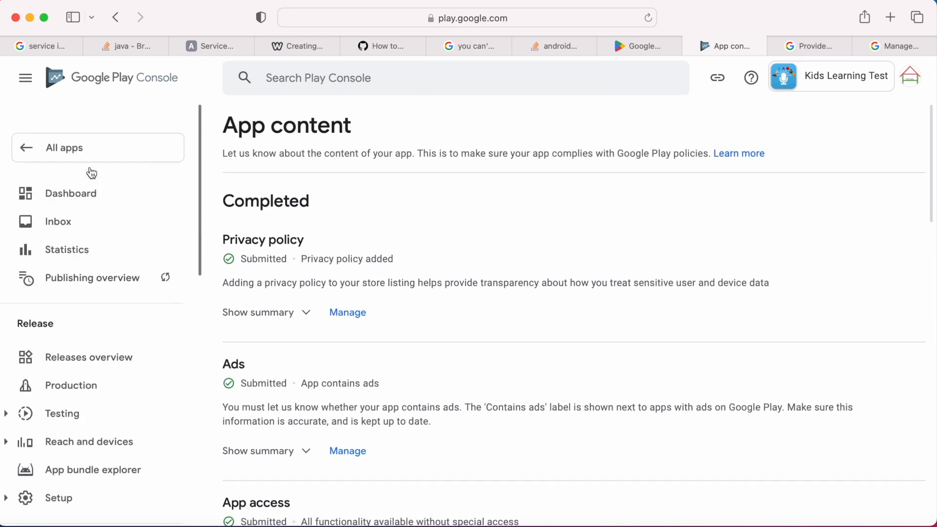
pyautogui.click(64, 148)
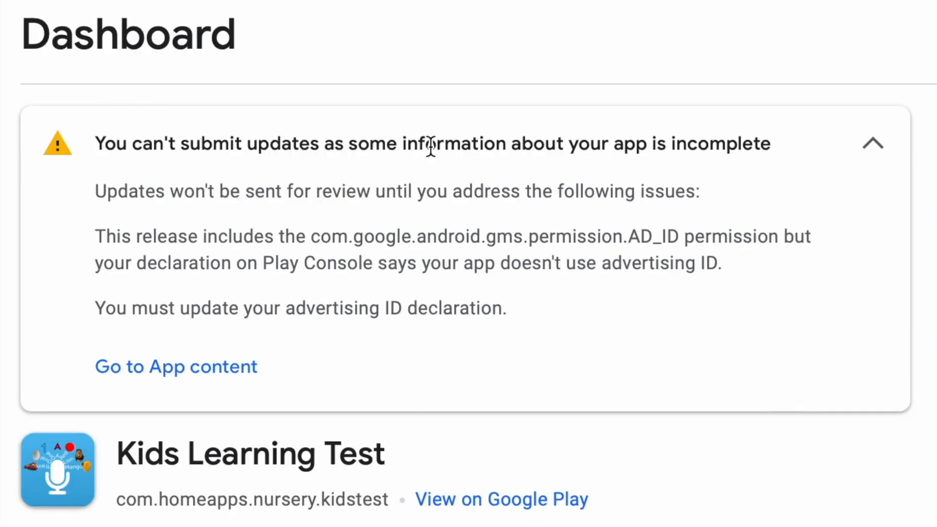
pyautogui.moveTo(110, 198)
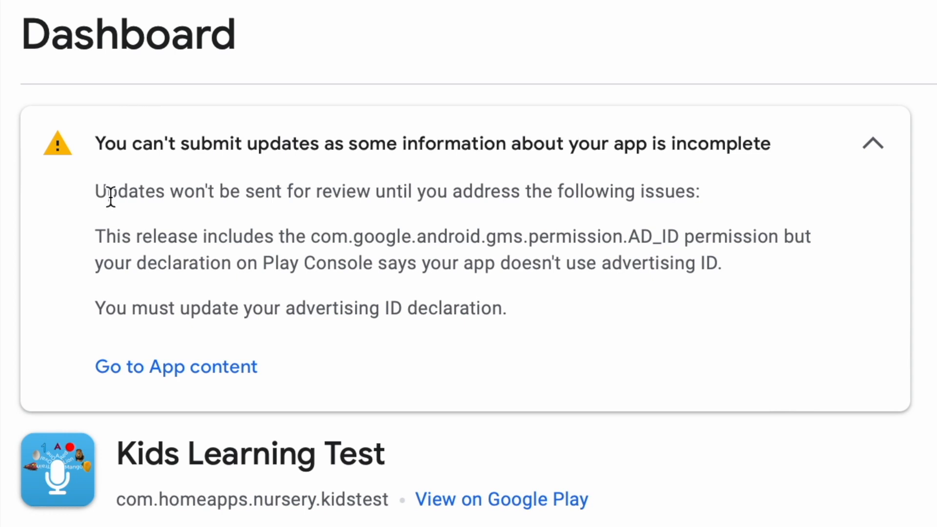
pyautogui.moveTo(95, 192); pyautogui.dragTo(666, 191)
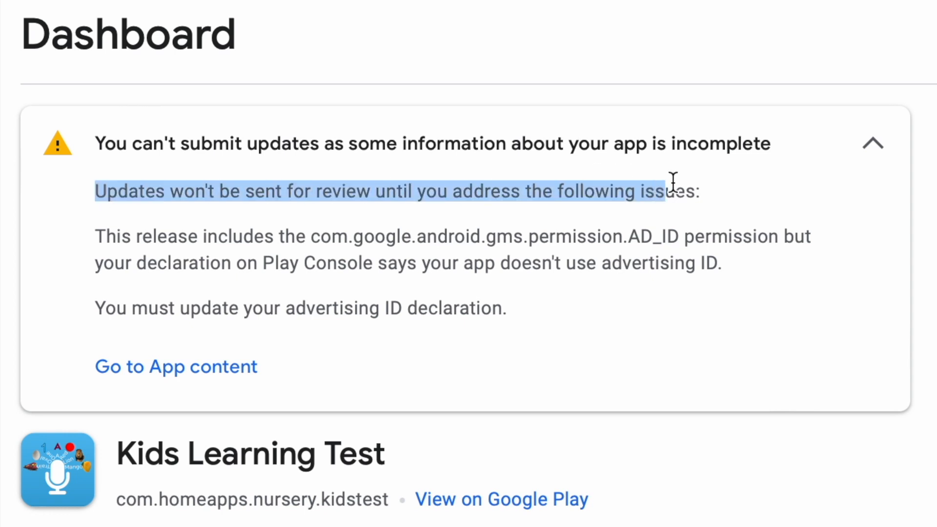